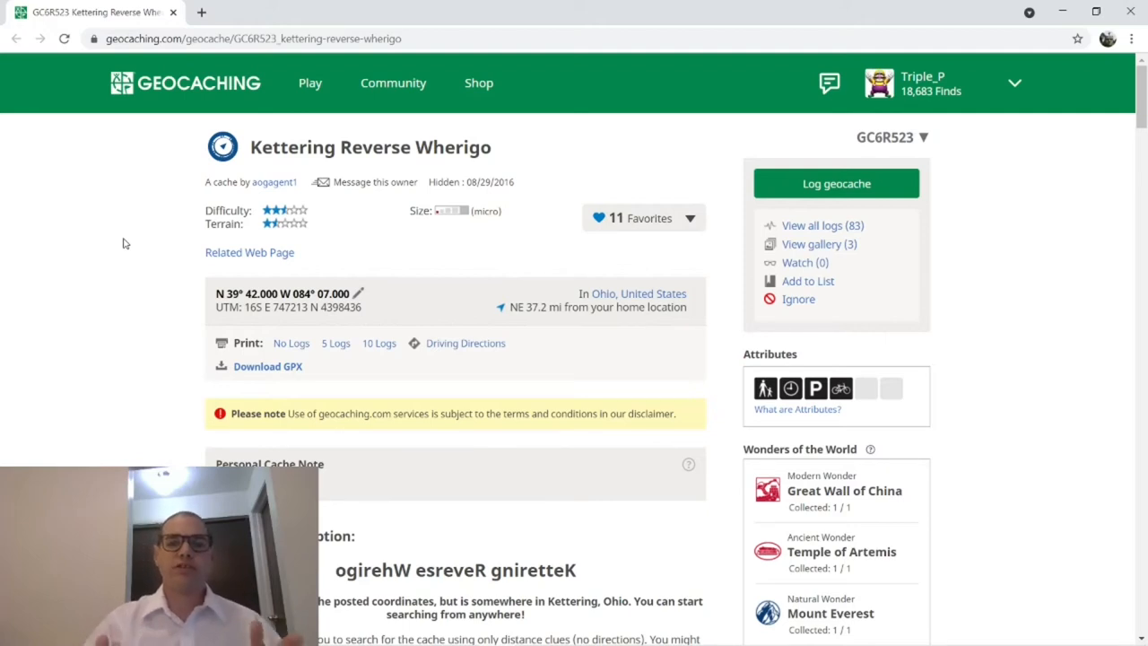
- Scroll the GC6R523 listing down to the three cartridge codes 603333, 065196 and 841964
scroll(down, 3)
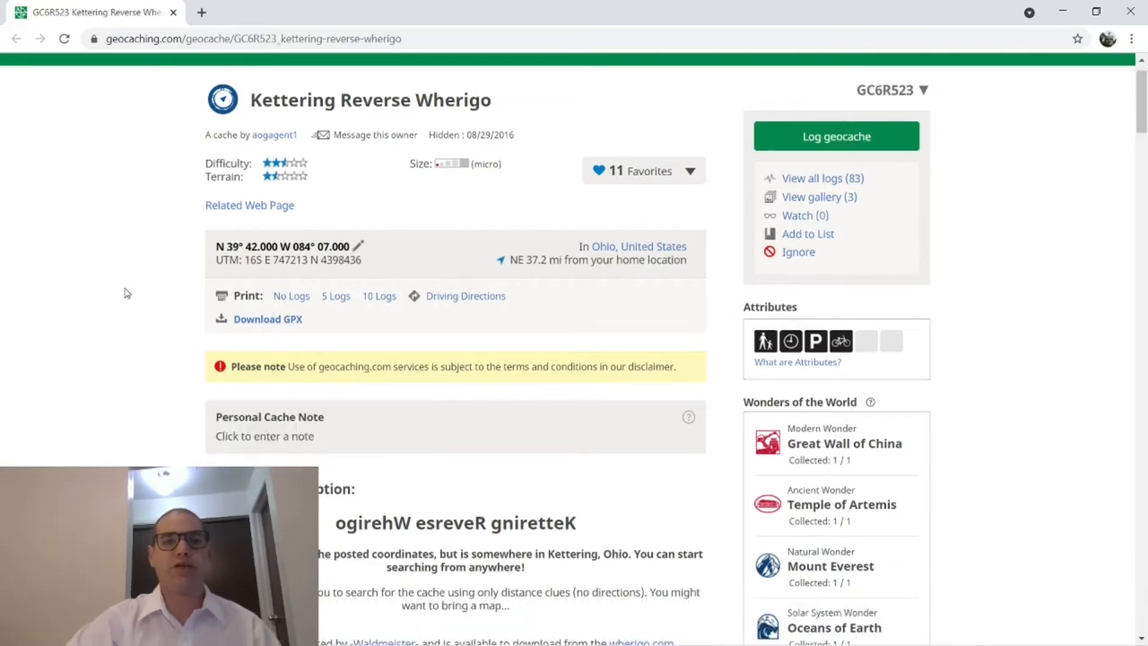
scroll(down, 3)
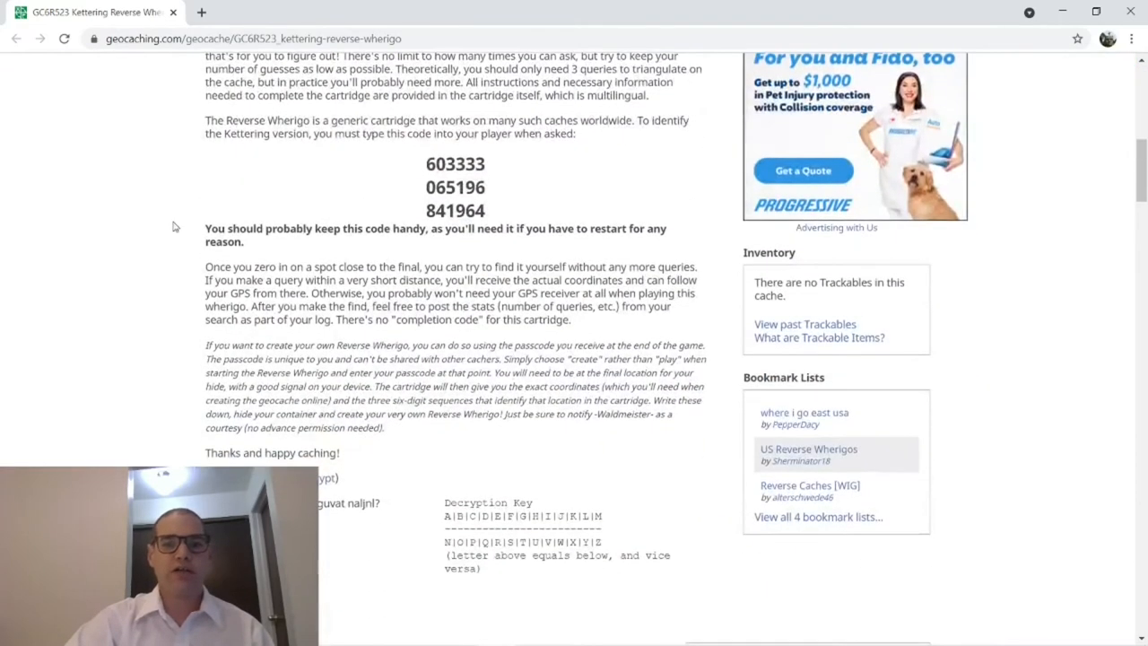
scroll(up, 3)
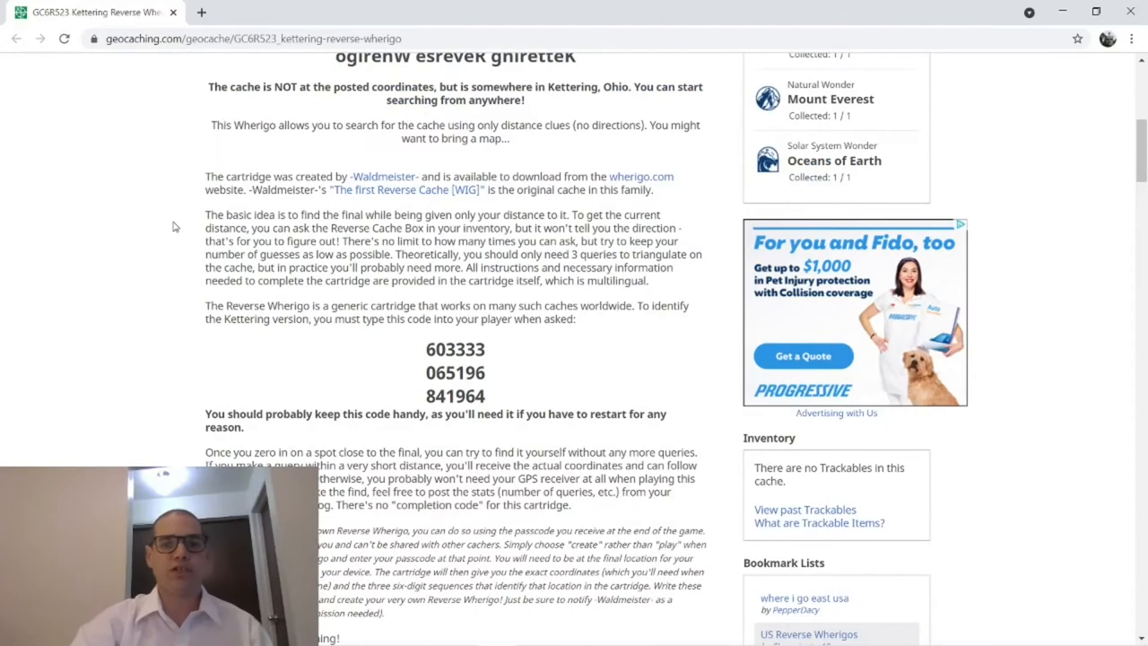
scroll(down, 3)
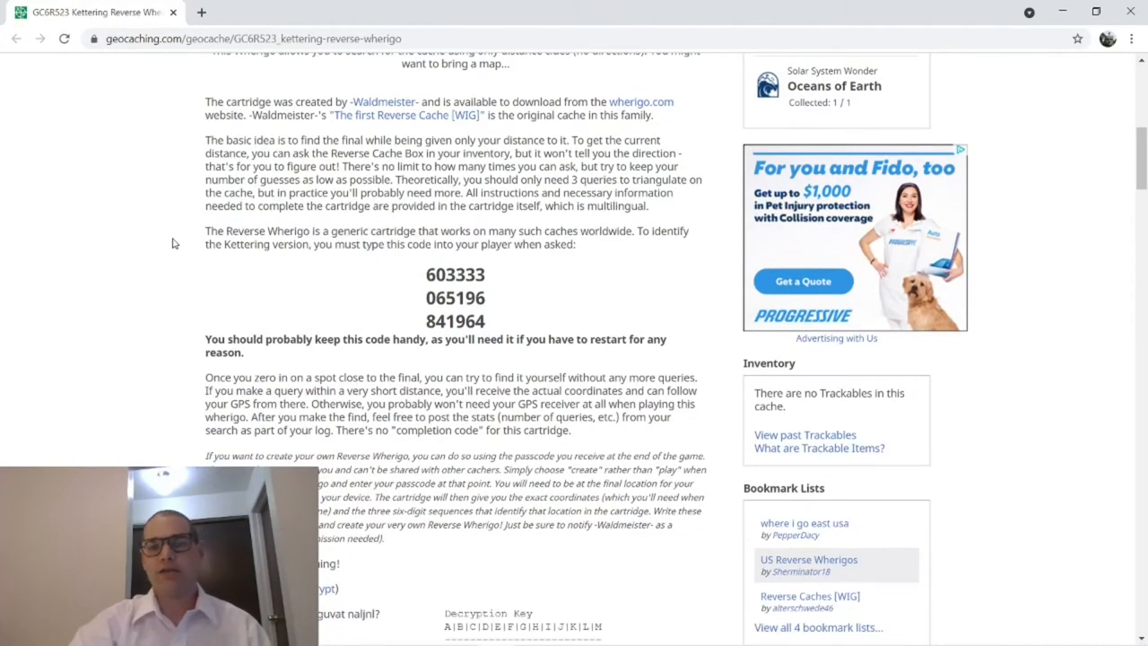
scroll(down, 3)
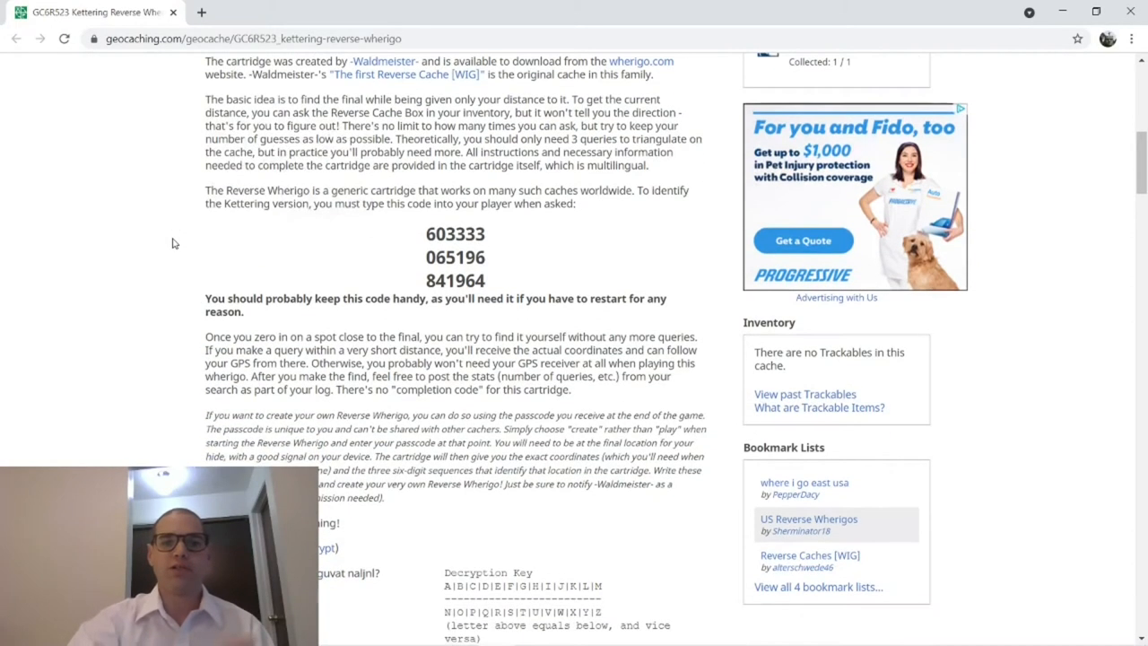
scroll(down, 3)
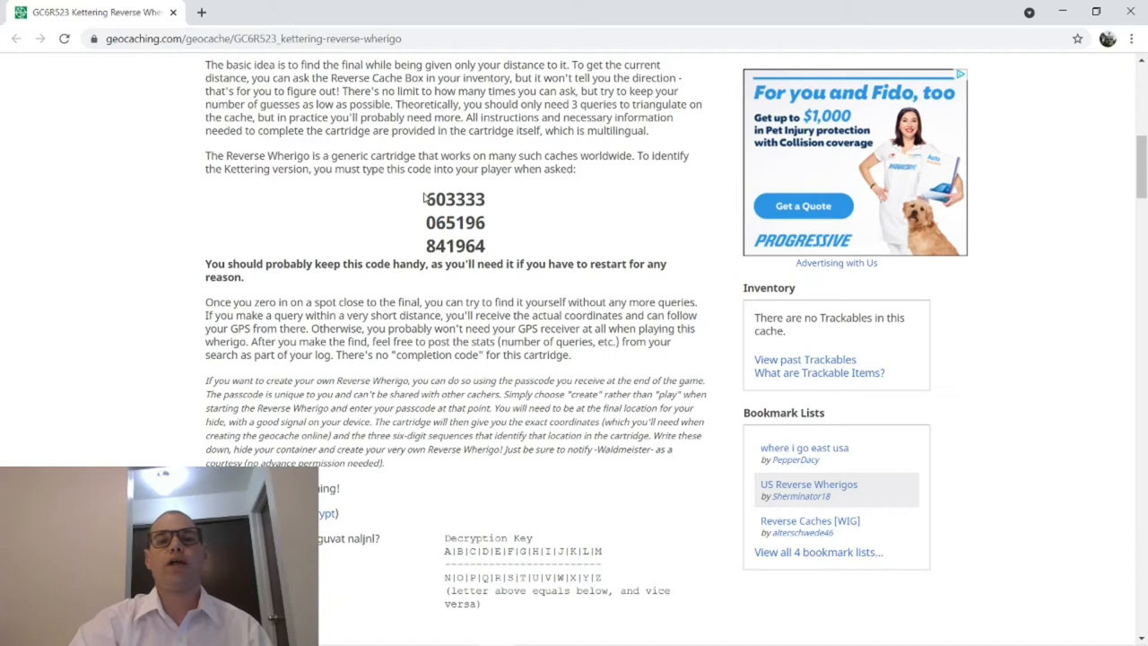
- Highlight the codes 603333 and 841964, then leave the cache page for the Google homepage
double_click(455, 198)
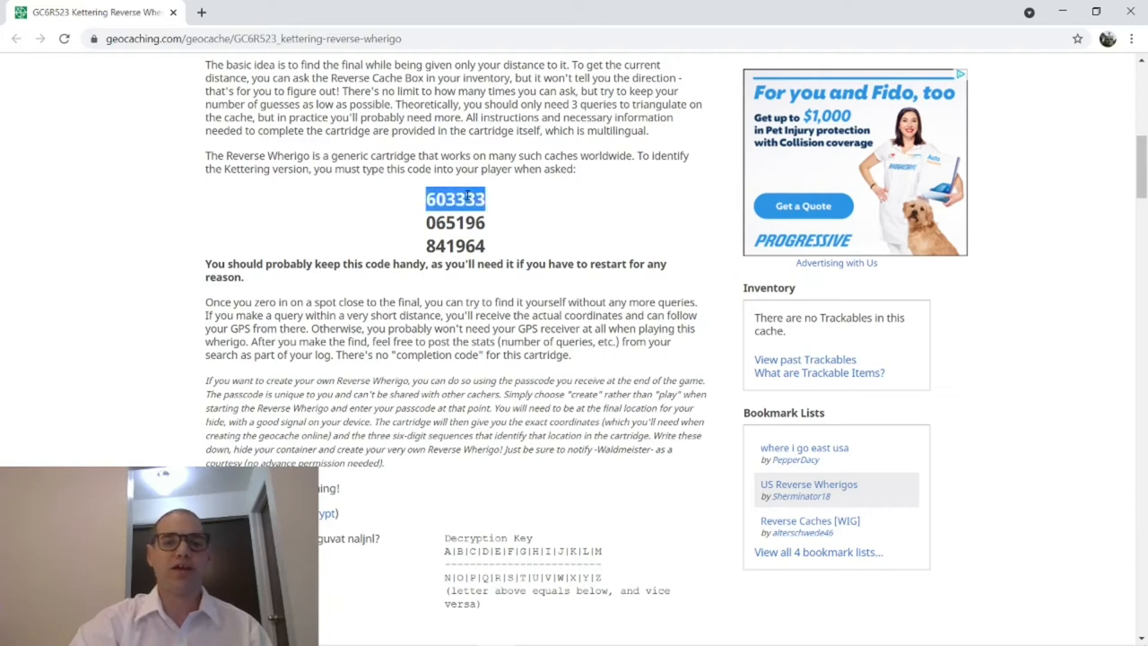
double_click(455, 245)
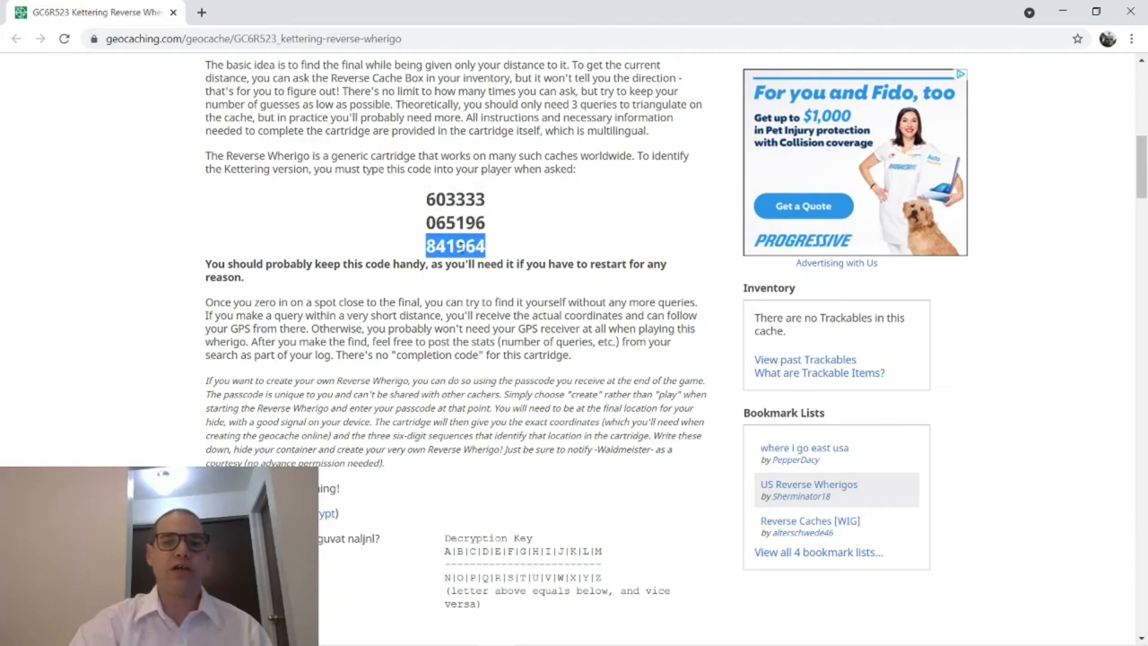
click(363, 231)
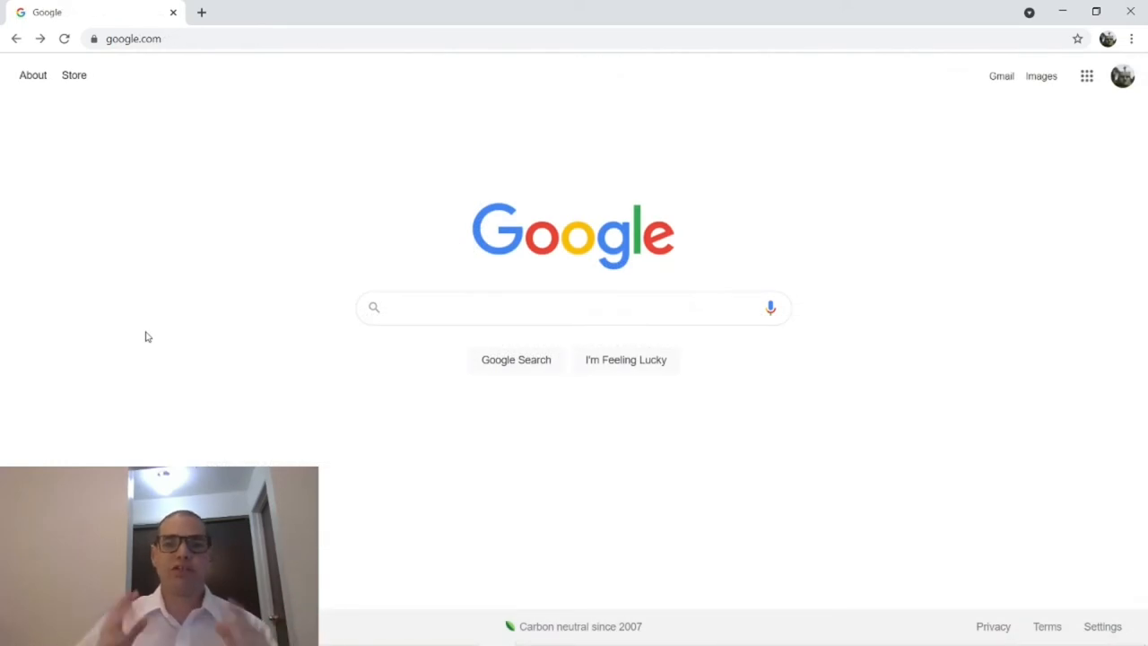
- Search Google for 'Reverse wherigo solv' and follow the geekfrog Reverse Wherigo Solver result
click(573, 307)
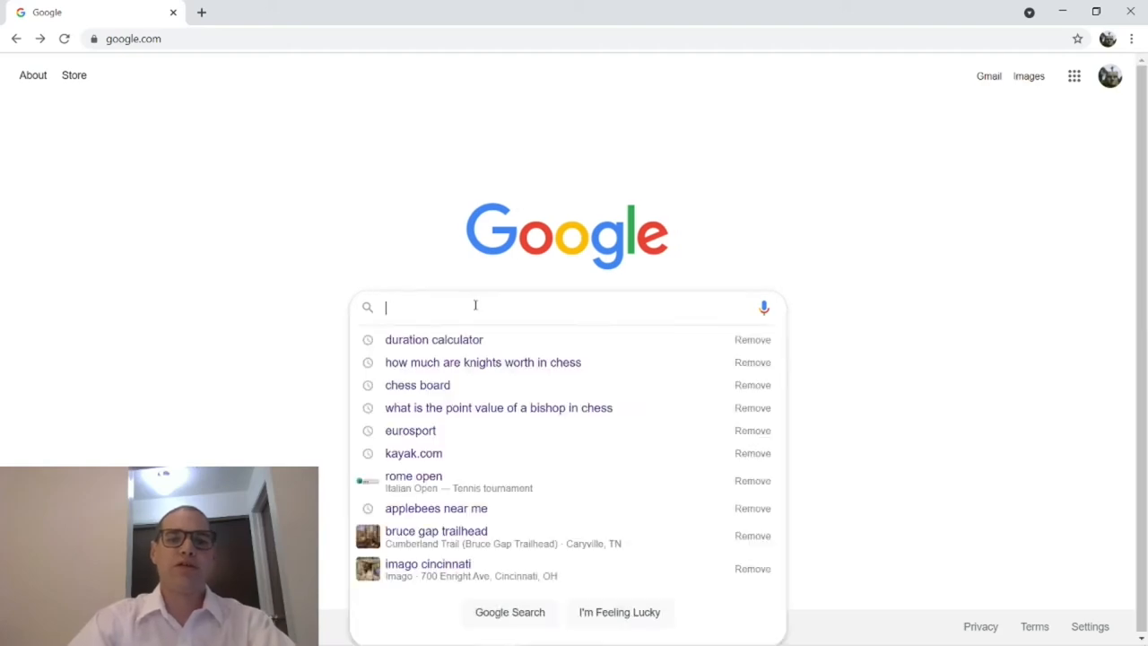
text(Reverse wherigo solv)
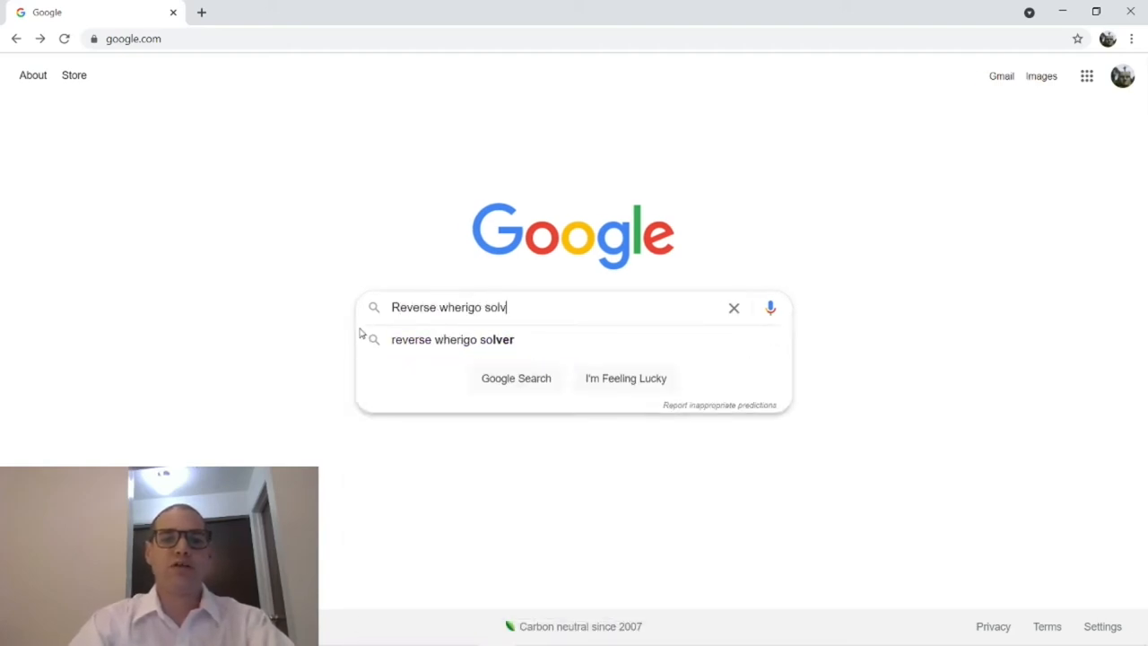
key(Return)
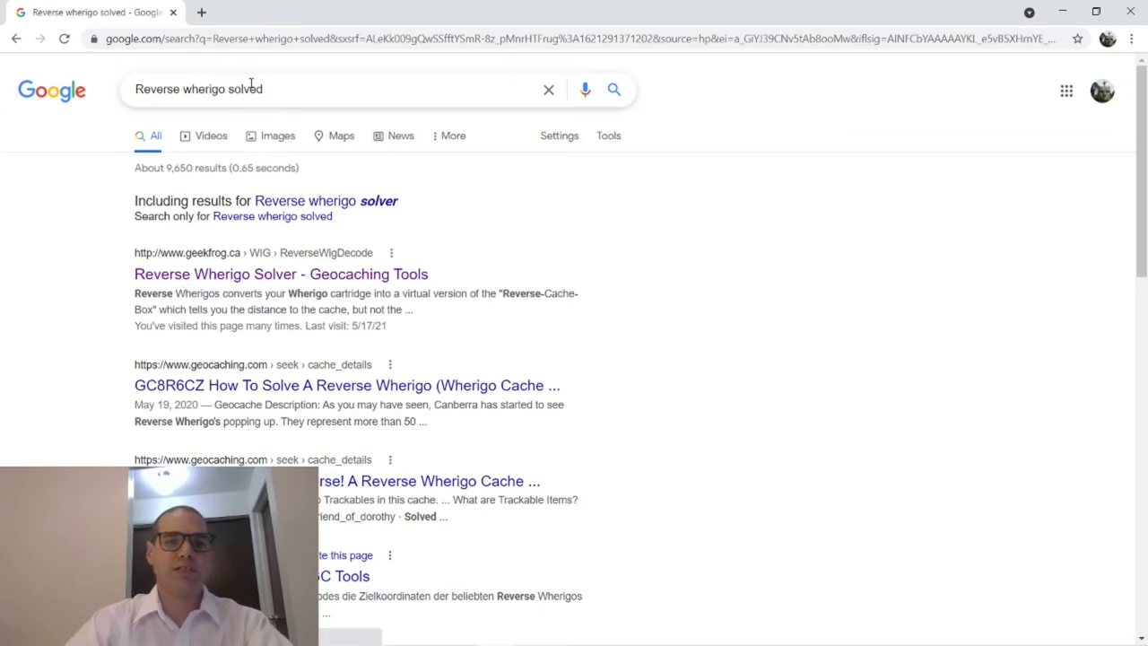
click(280, 273)
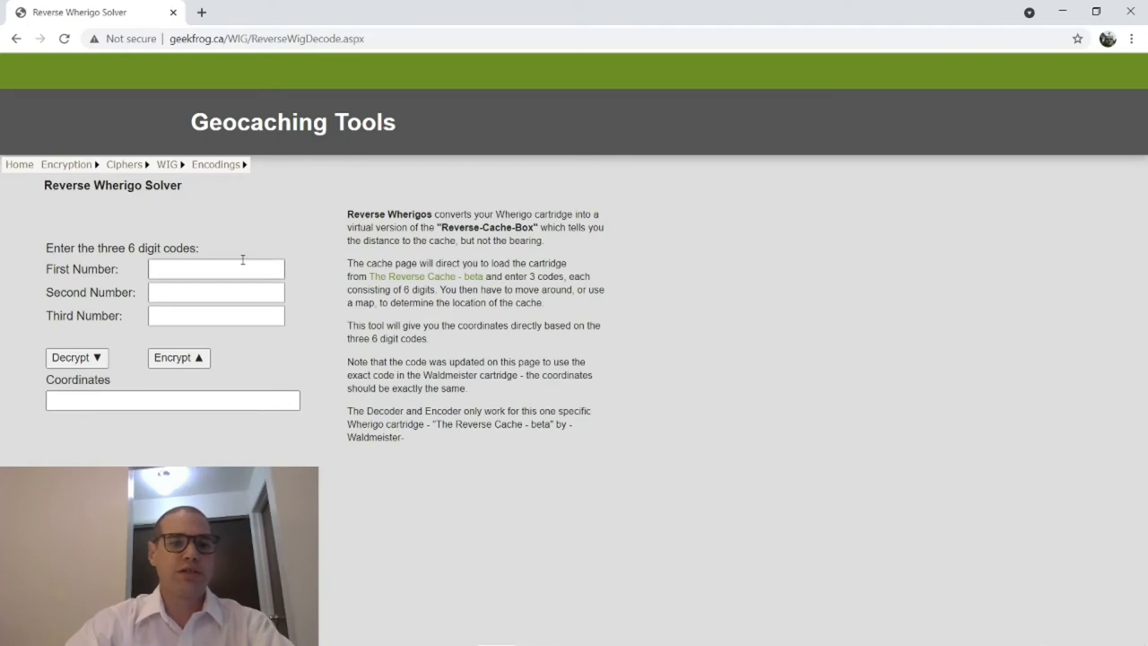
mouse_move(100, 282)
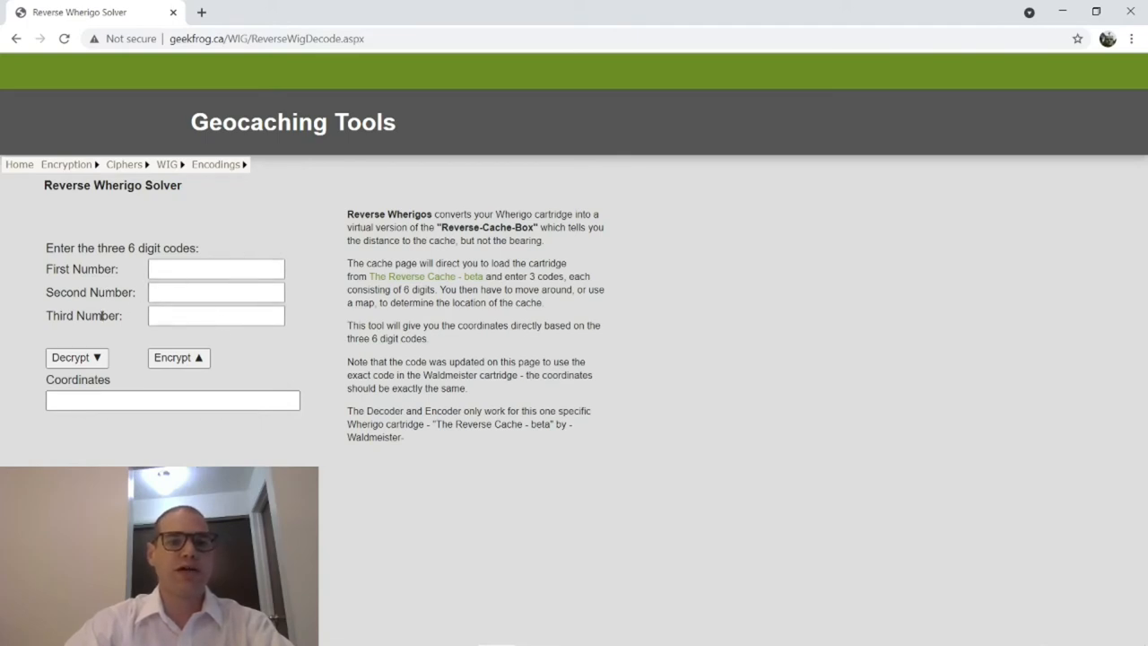
mouse_move(747, 362)
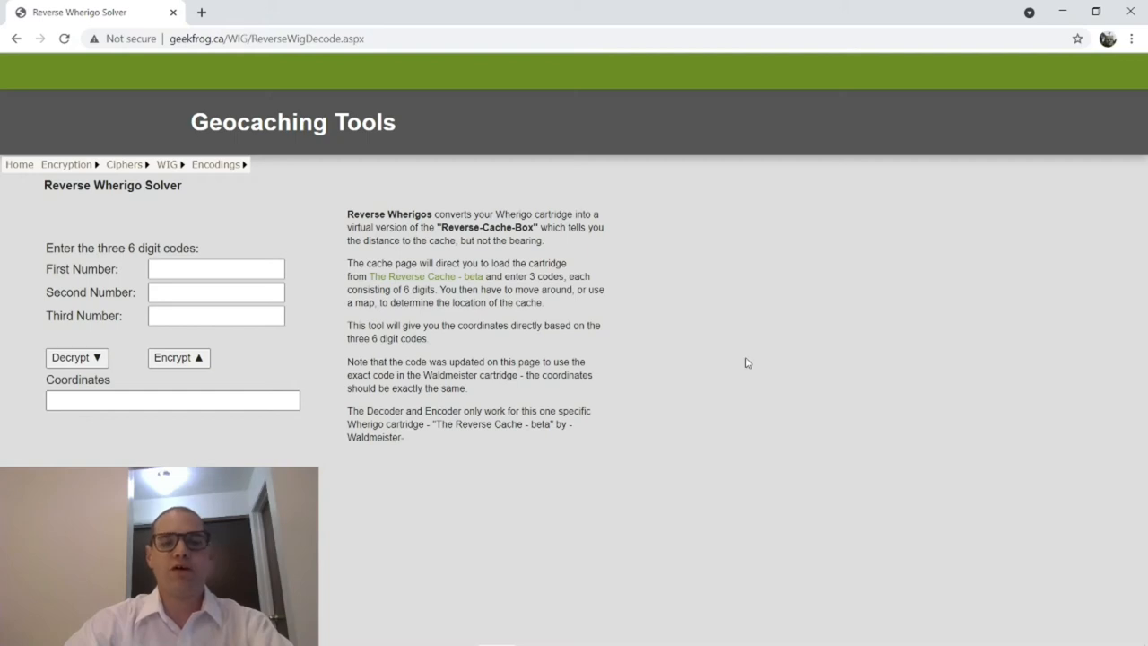
mouse_move(774, 302)
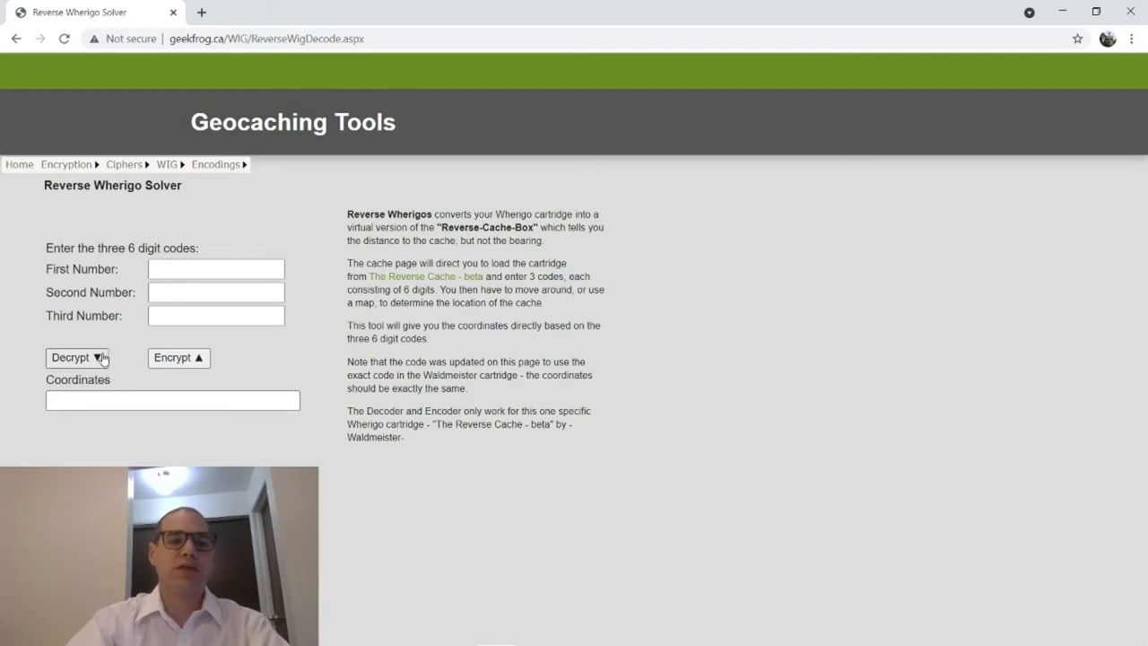
mouse_move(633, 343)
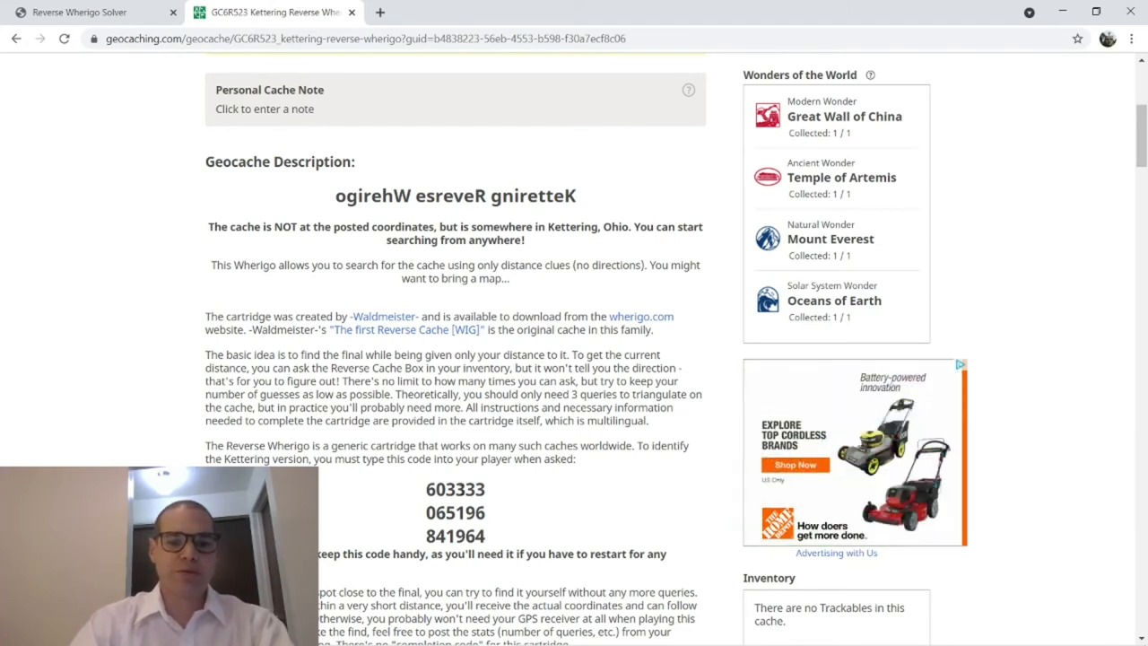
- Carry 603333 and 065196 from the cache page into the solver's First and Second Number fields
right_click(454, 489)
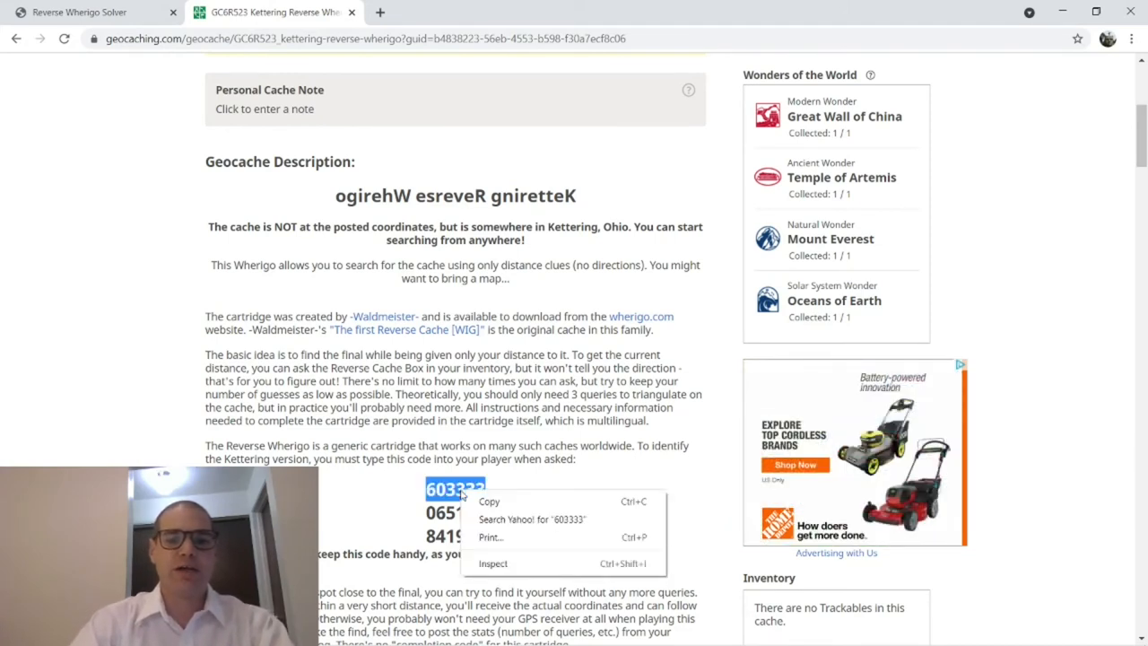
click(81, 12)
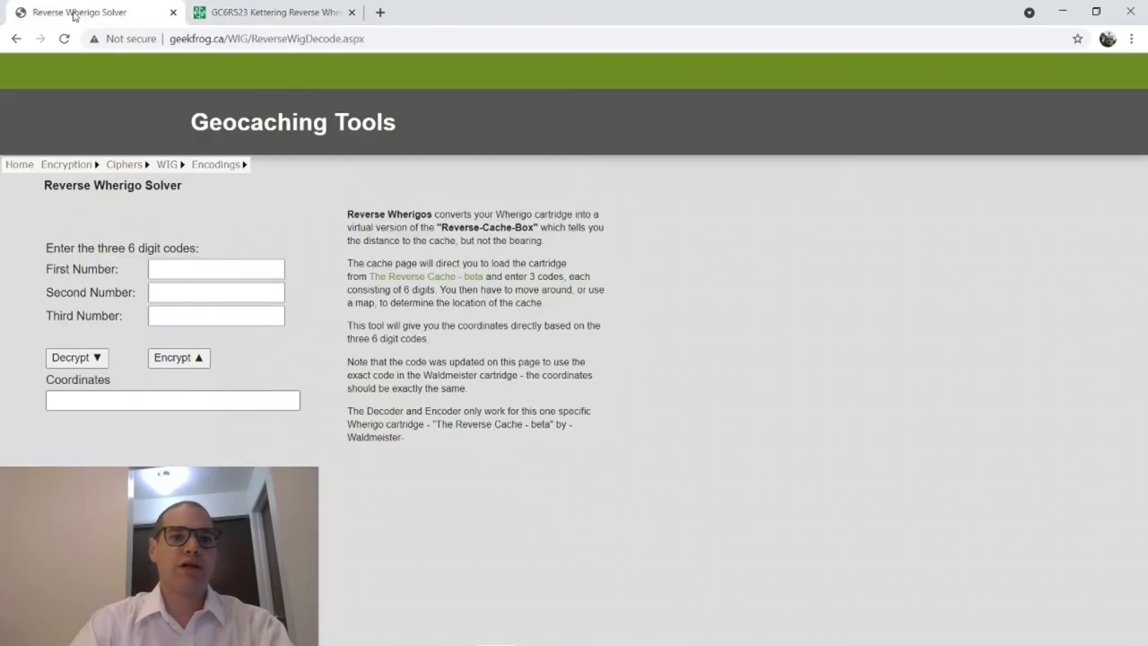
text(603333)
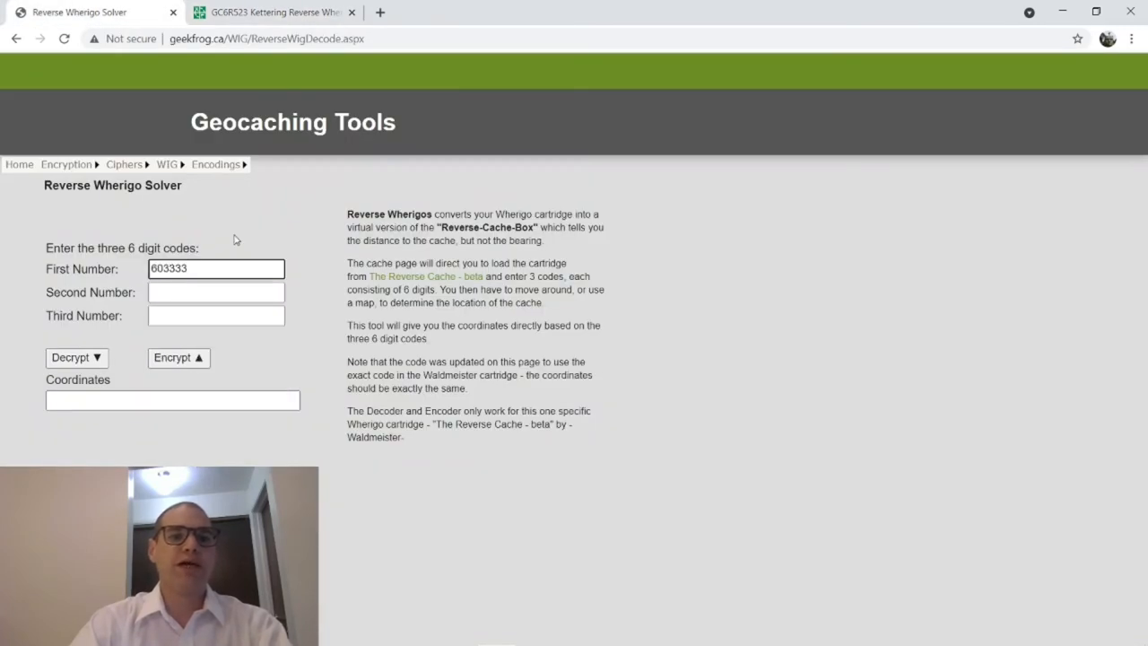
click(274, 12)
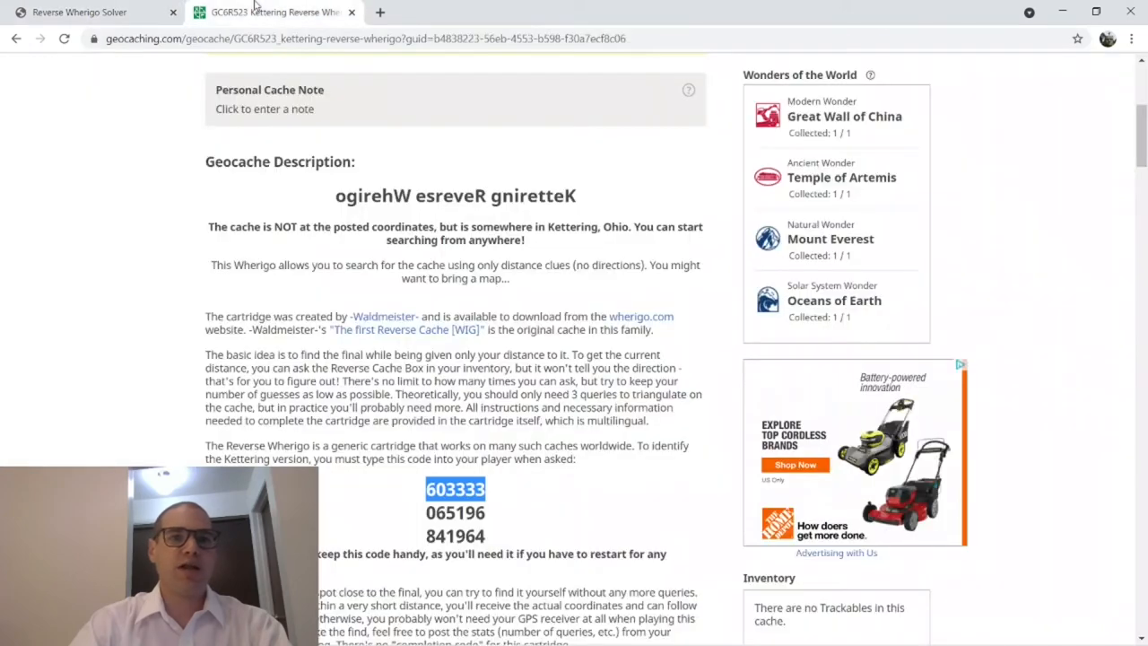
right_click(455, 512)
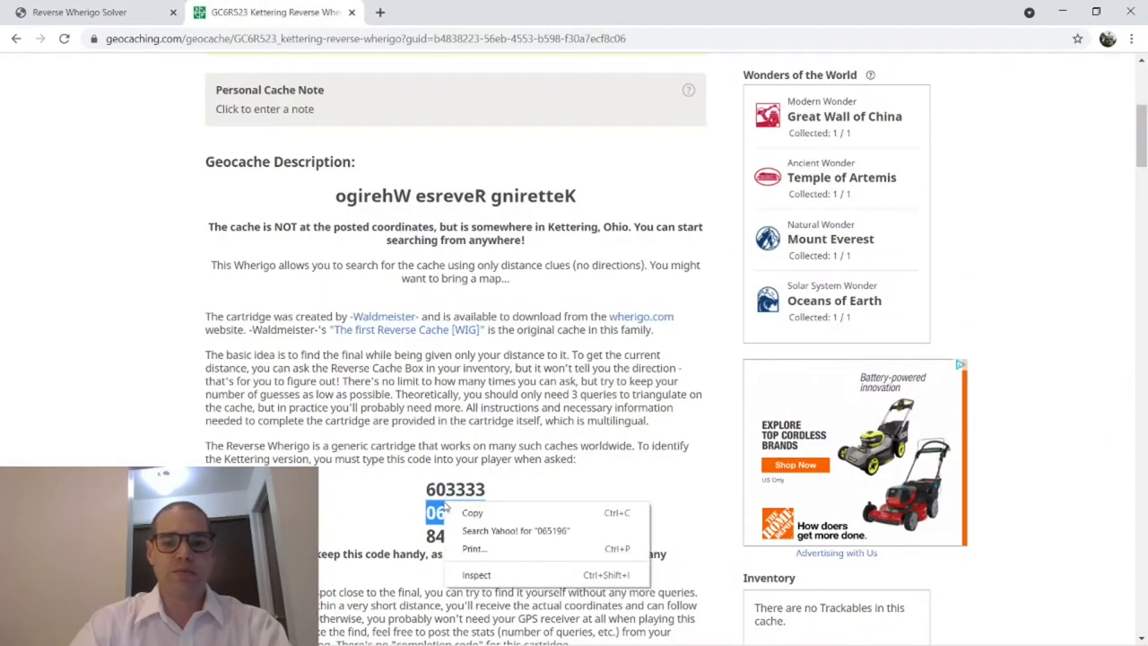
click(81, 11)
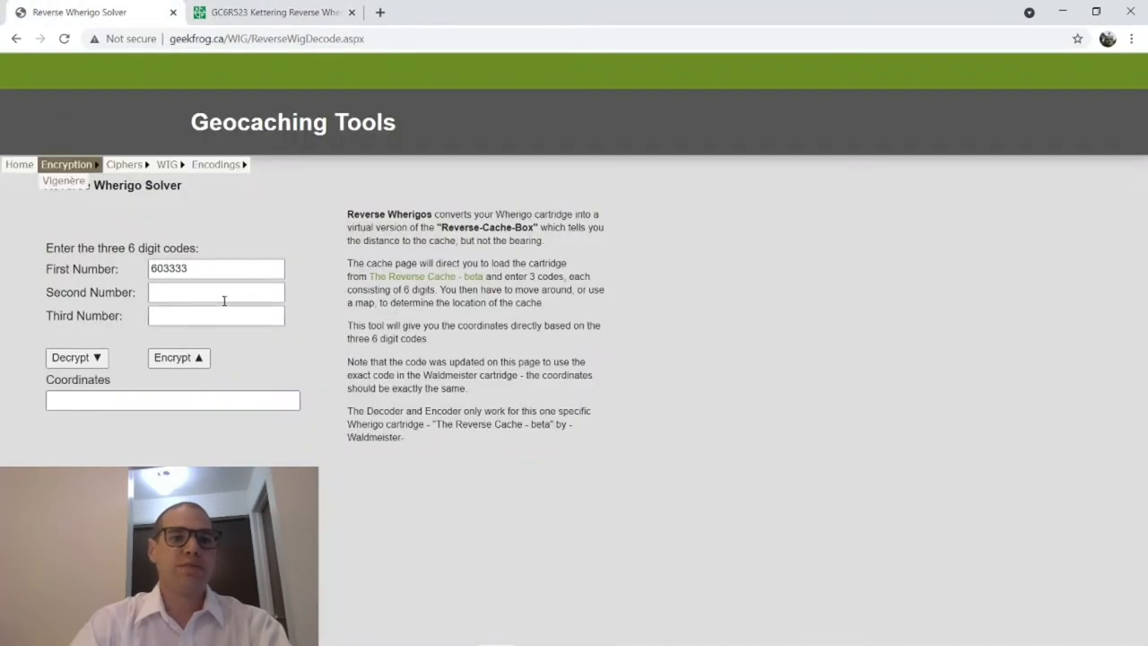
text(065196)
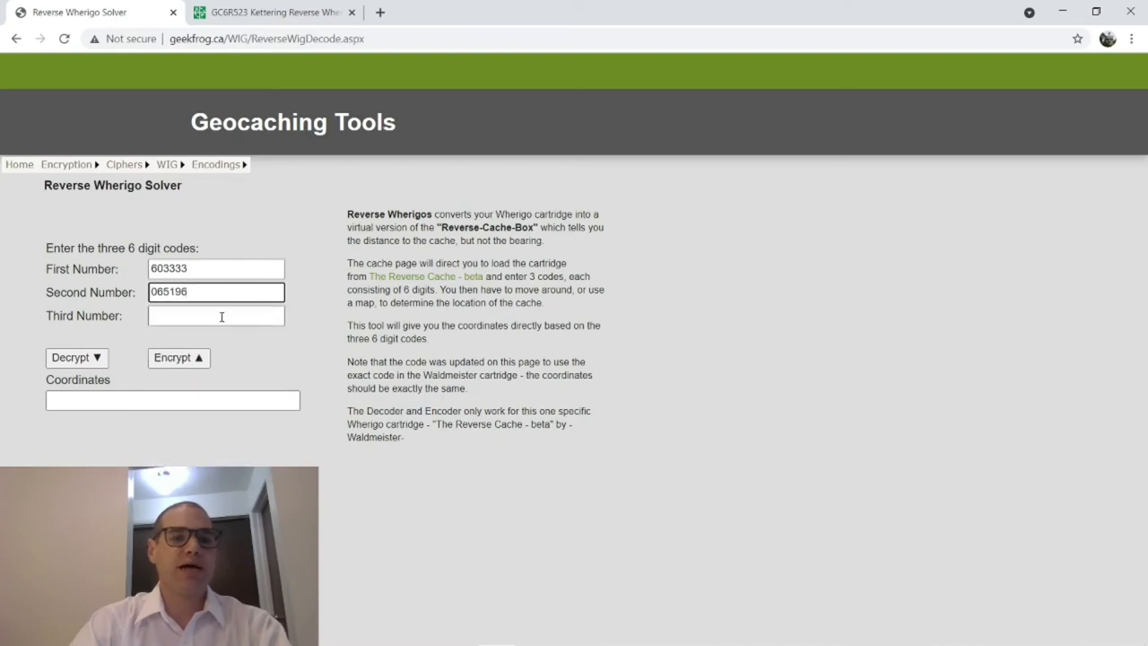
- Enter the third code 841964 into the solver's Third Number field
click(216, 314)
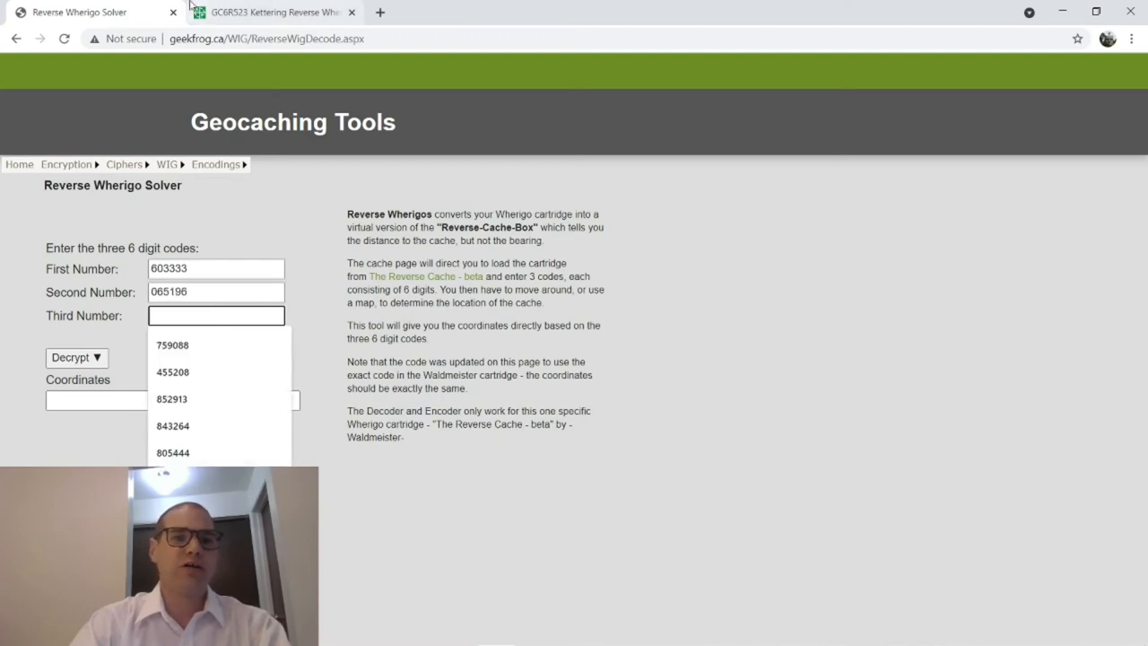
click(273, 12)
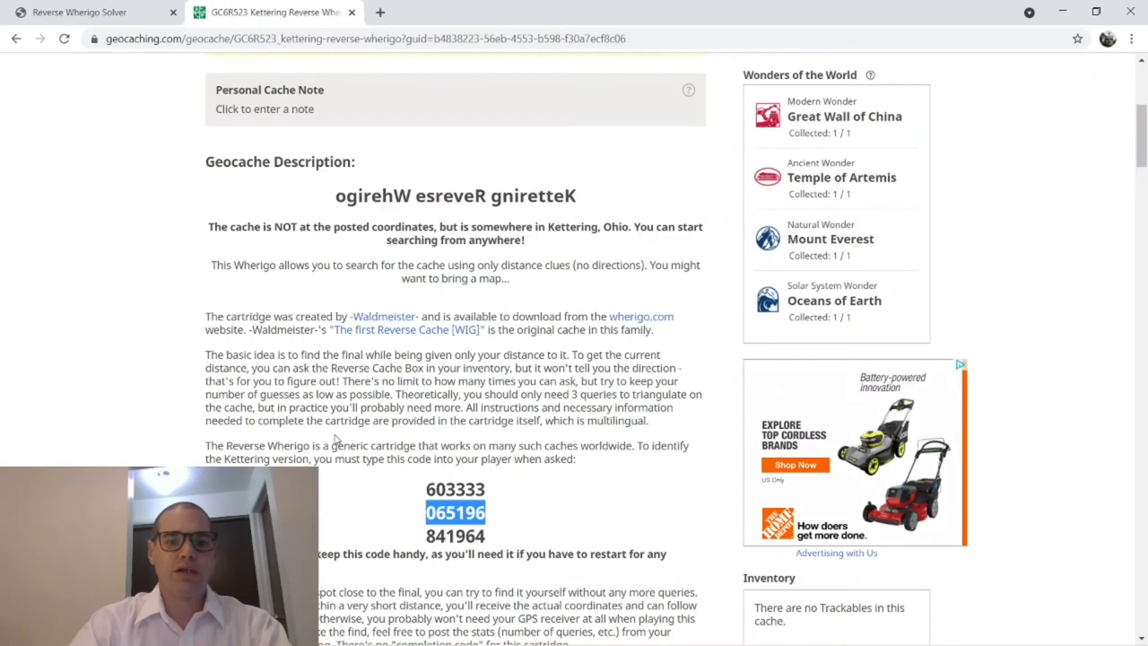
right_click(455, 536)
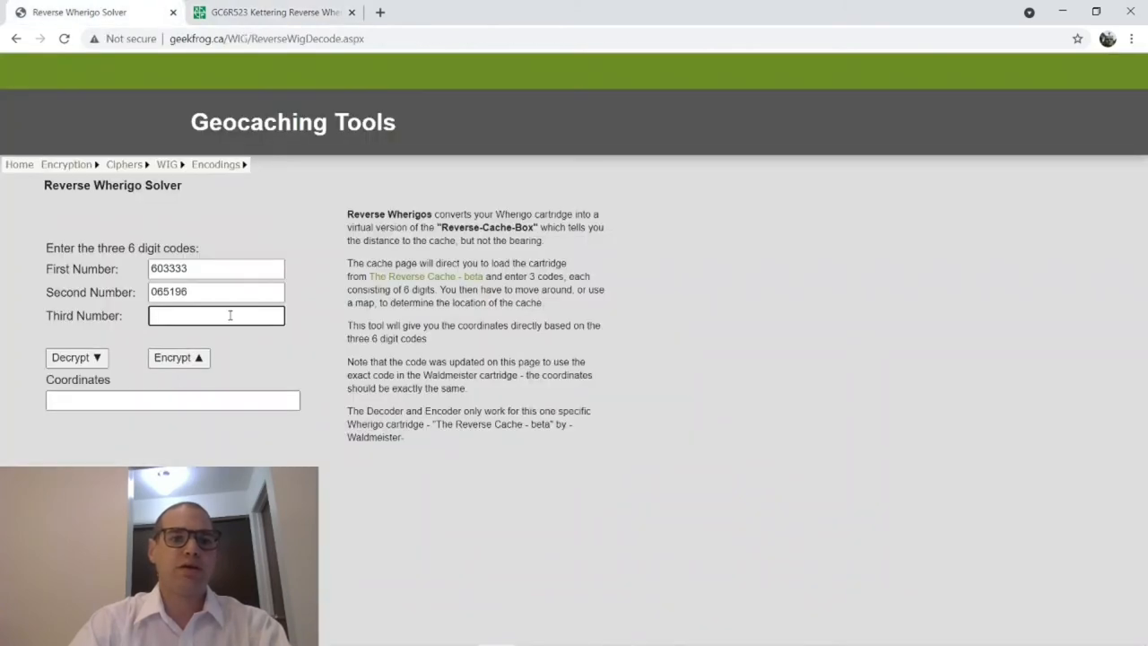
text(841964)
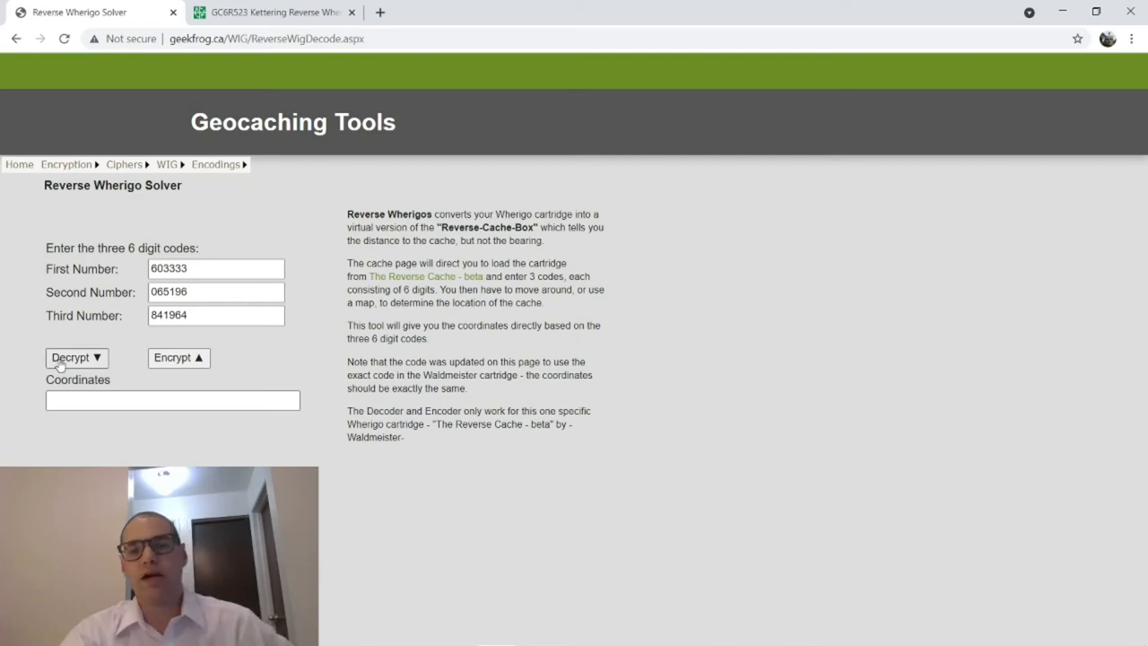
- Decrypt the codes to N 39° 41.798 W 84° 06.208, copy the result and return to the cache listing
click(76, 357)
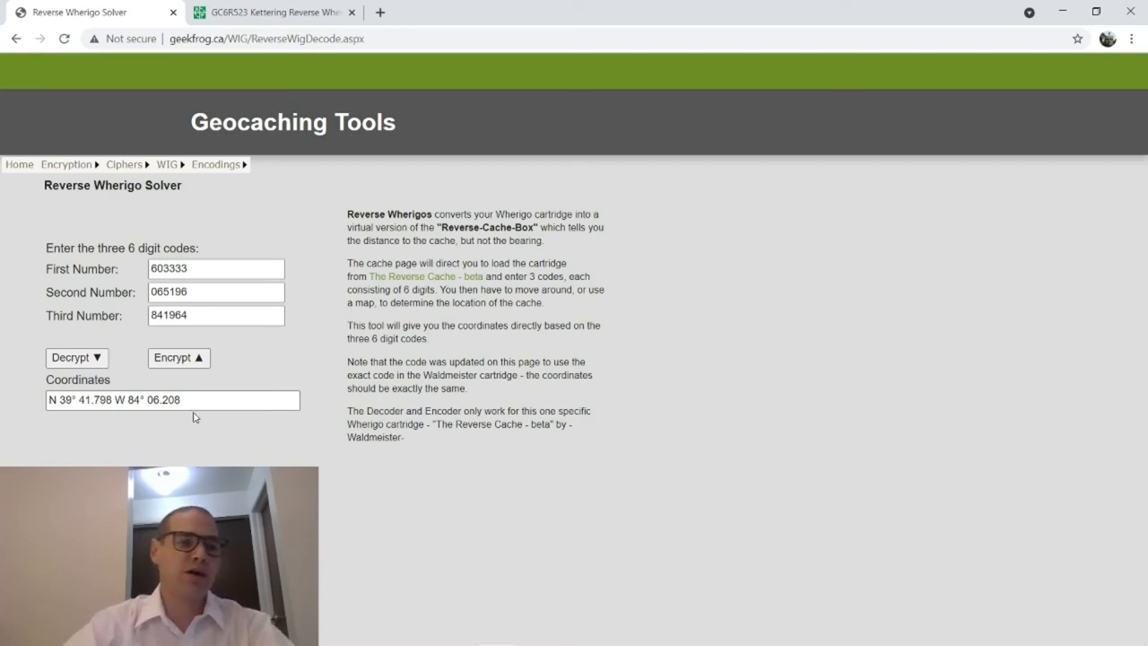
click(172, 400)
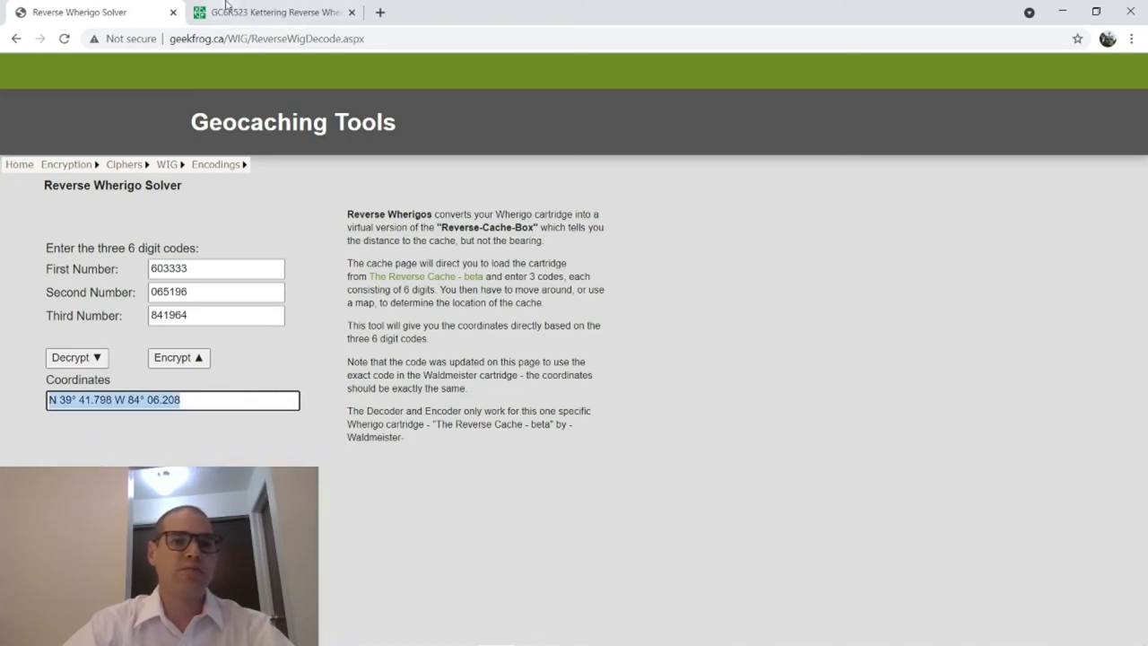
click(273, 11)
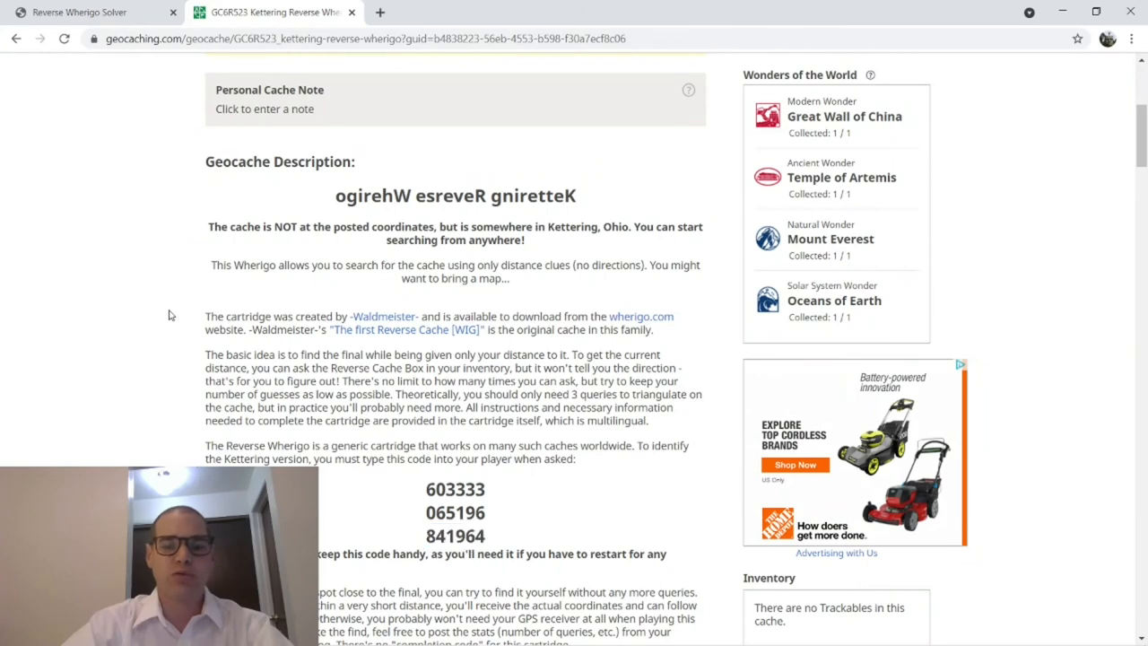
- Enter N 39° 41.798 W 84° 06.208 as the cache's corrected coordinates, checking against the solver
scroll(up, 3)
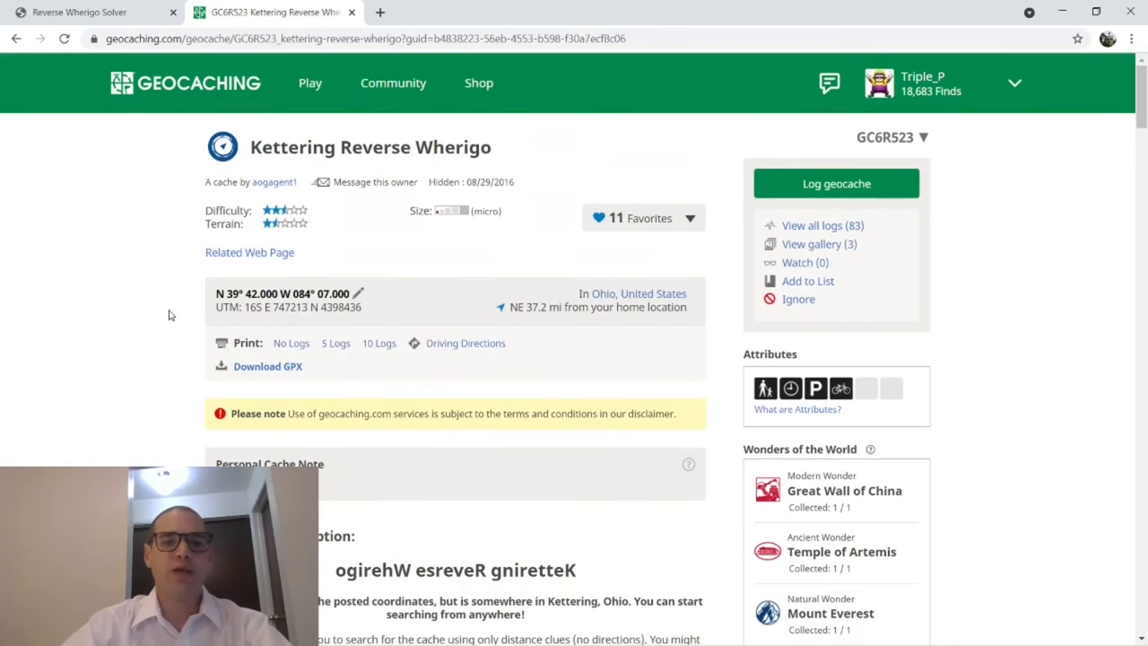
click(357, 295)
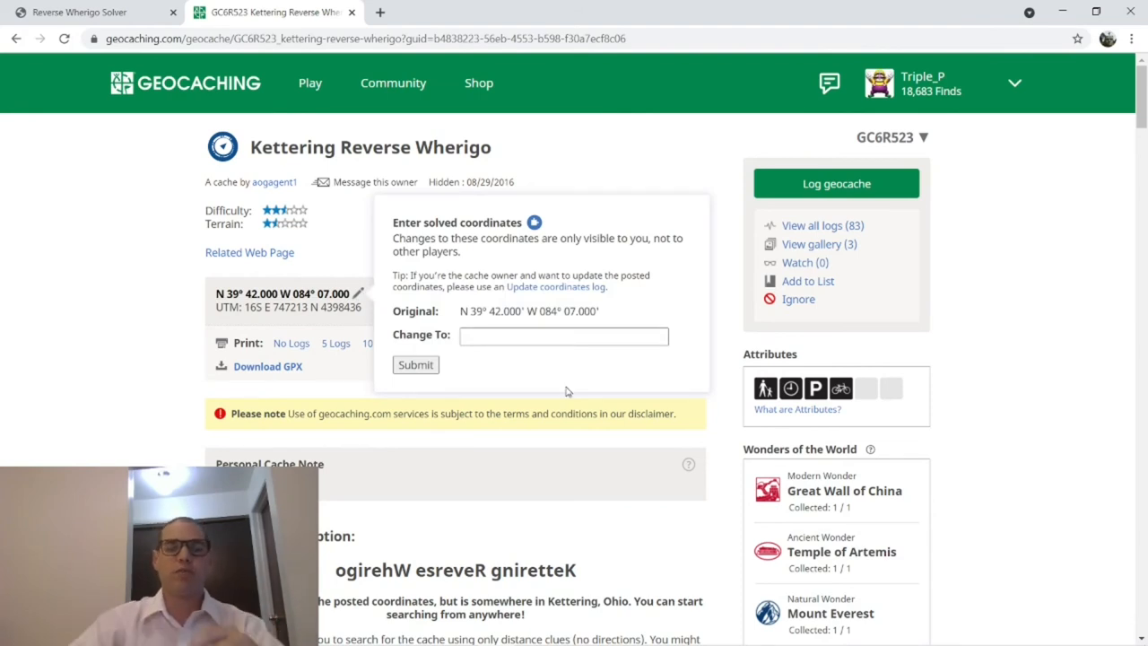
text(N 39° 41.798 W 84° 06.208)
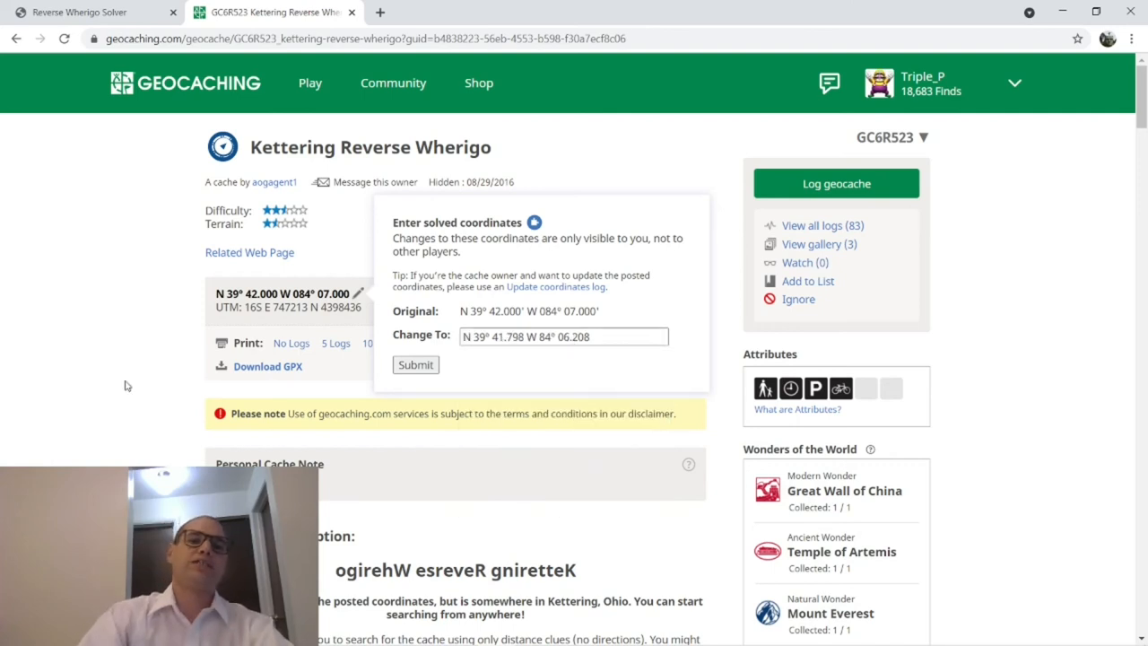
click(81, 12)
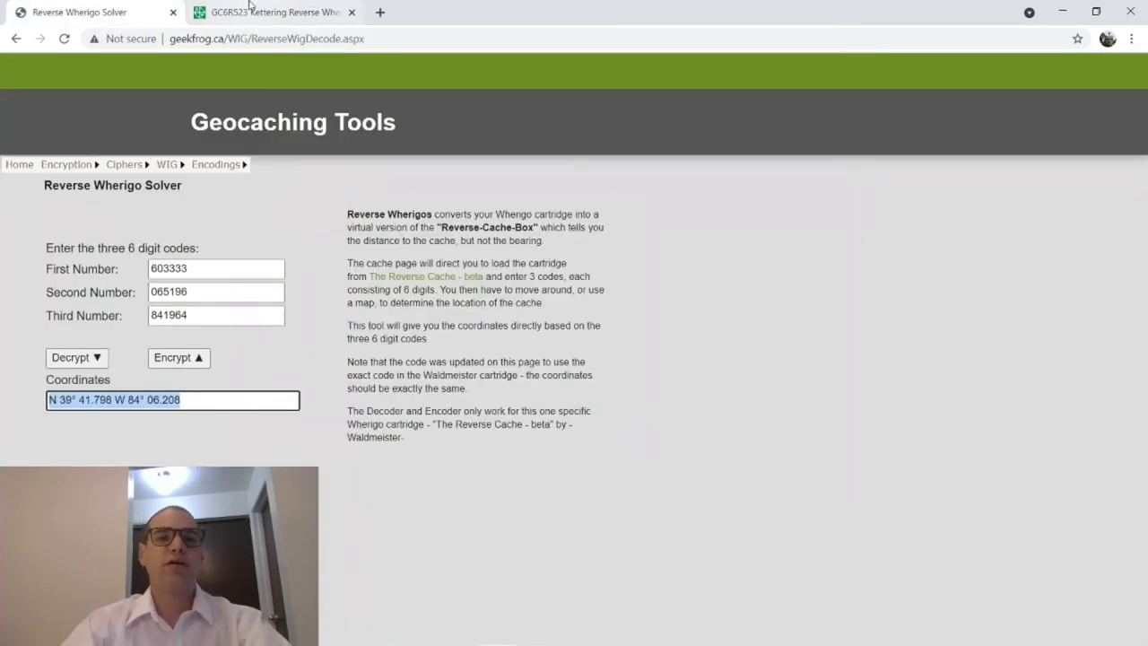
click(274, 11)
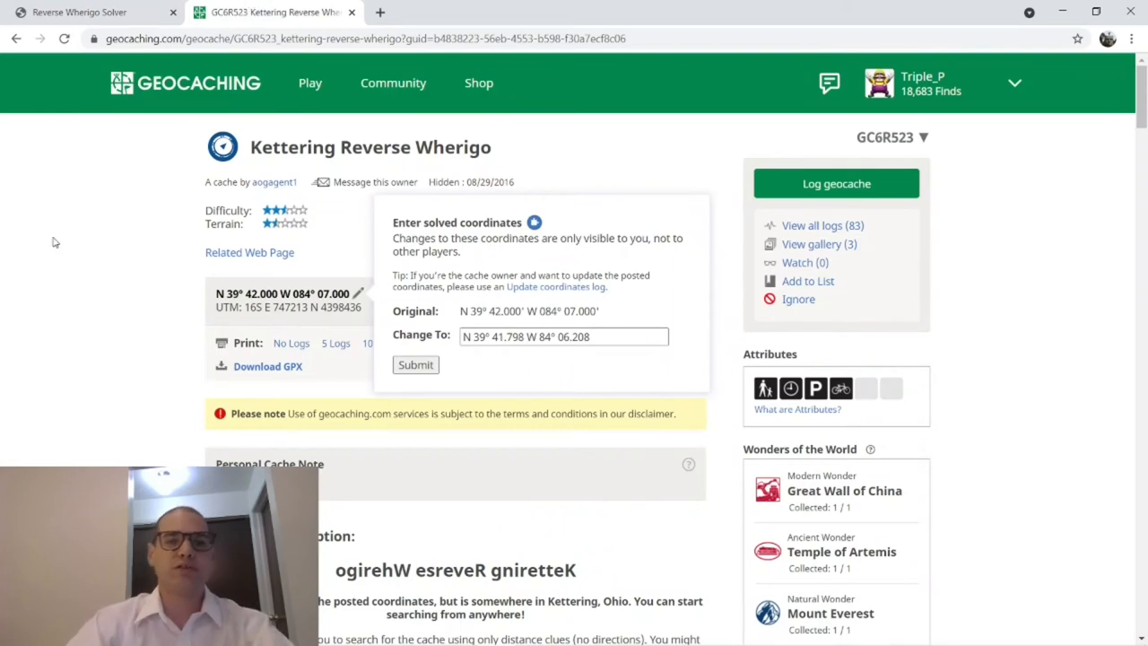
mouse_move(413, 398)
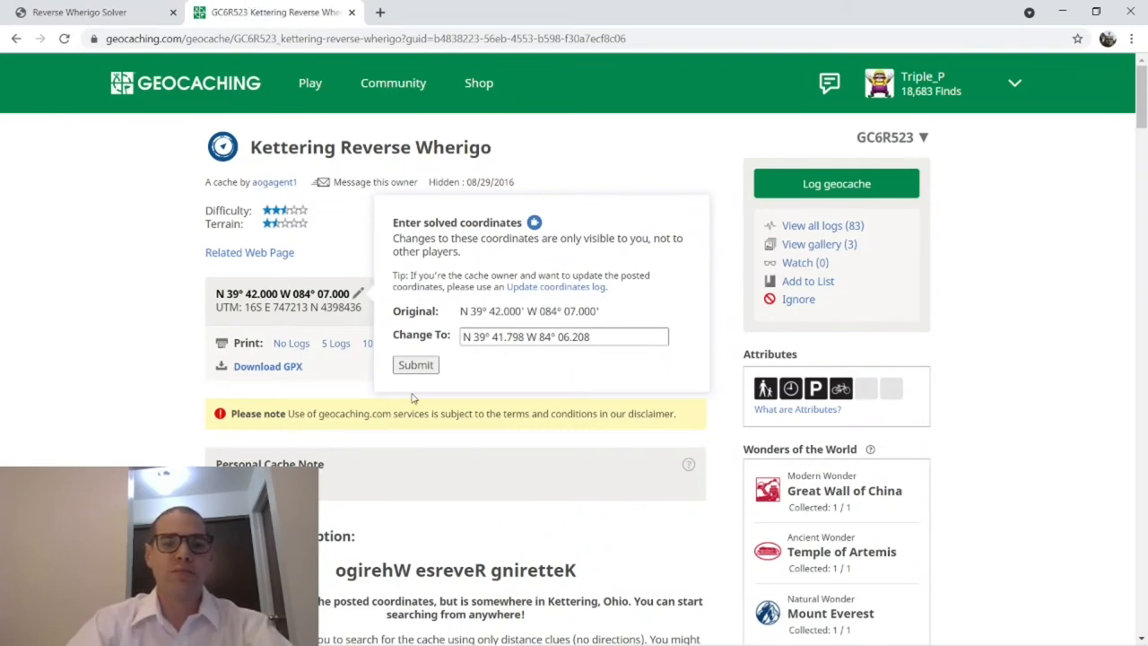
- Submit and accept the solved coordinates so the listing shows them in place of the posted ones
click(415, 364)
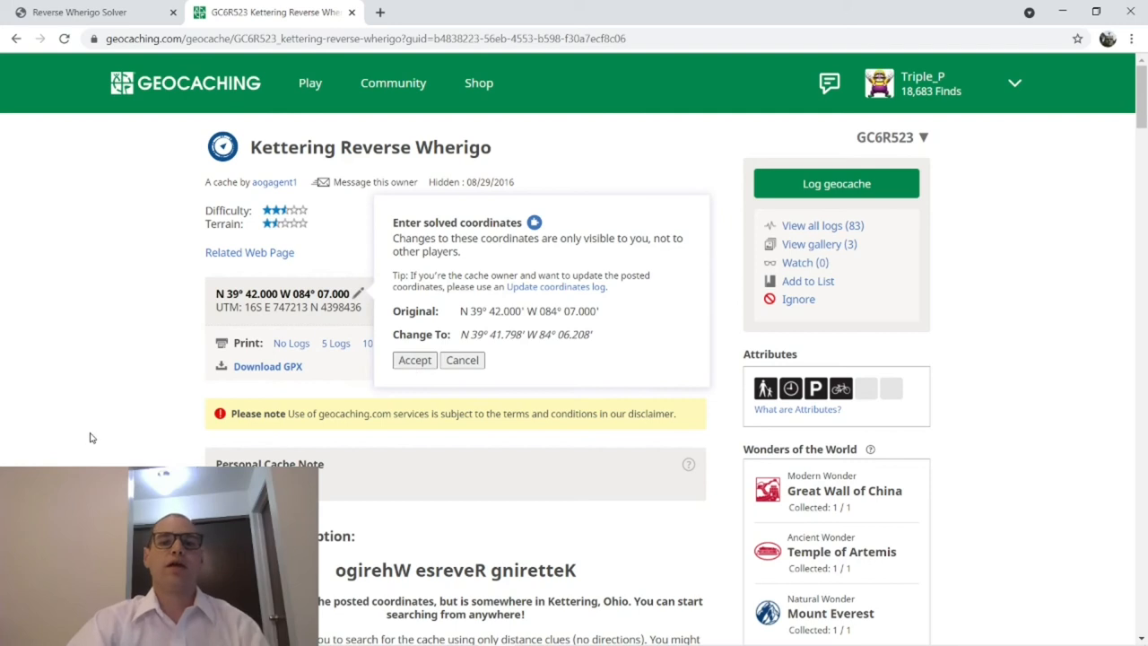
click(415, 359)
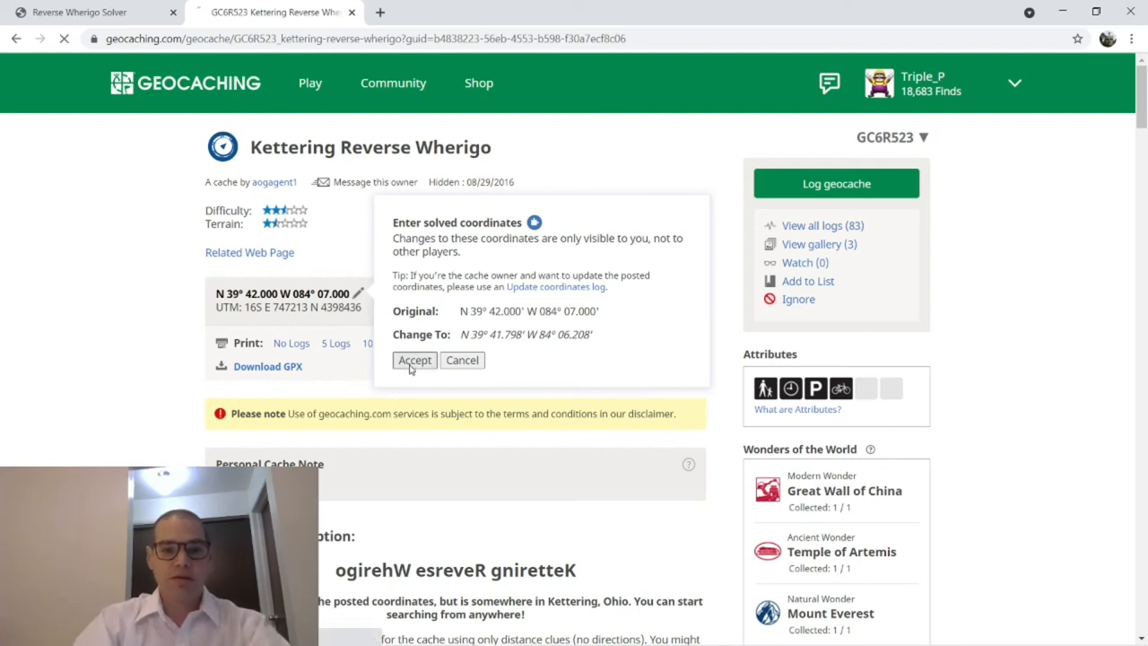
click(414, 360)
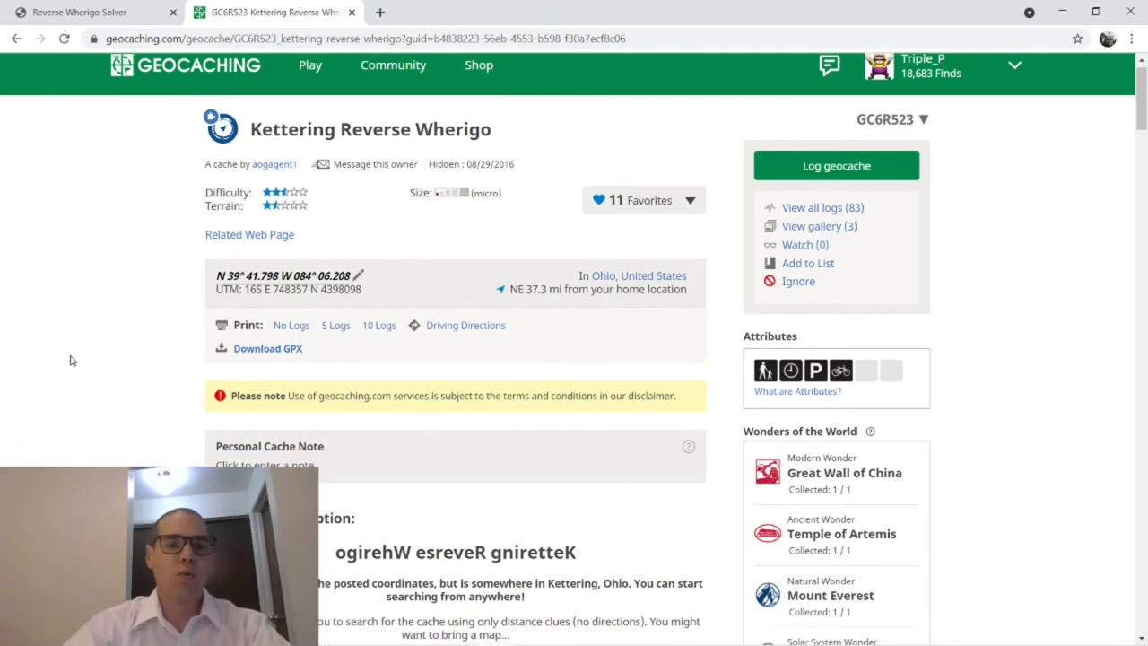
- Scroll to the Additional Hints and small map, then view the cache location on the larger map
scroll(down, 3)
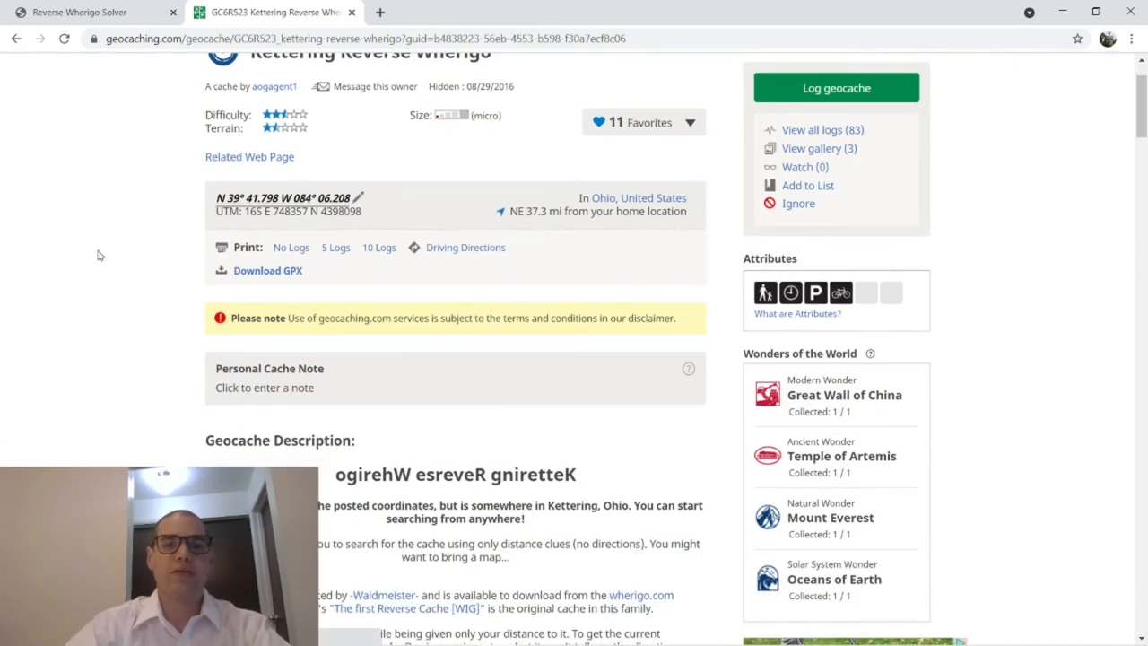
scroll(up, 3)
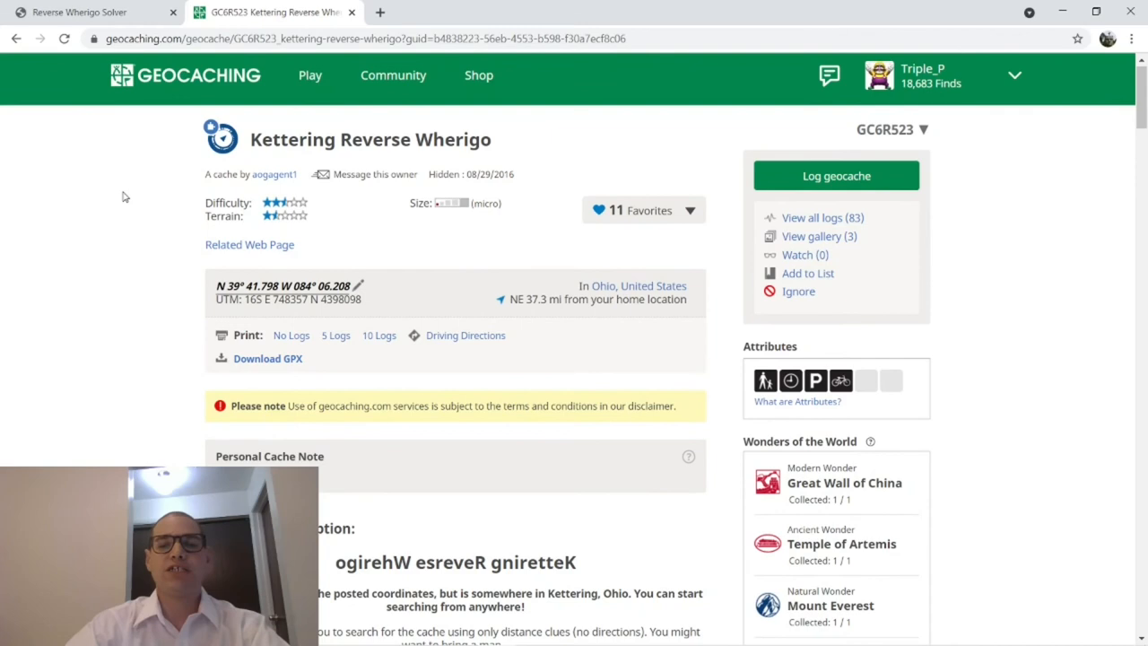
scroll(down, 3)
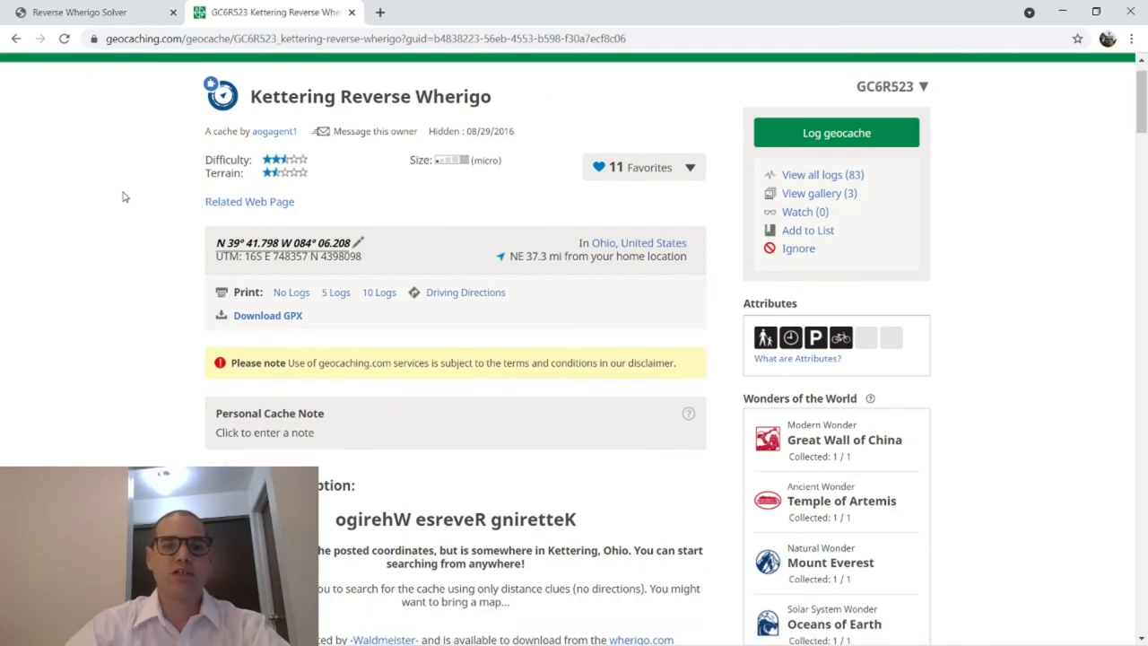
scroll(down, 3)
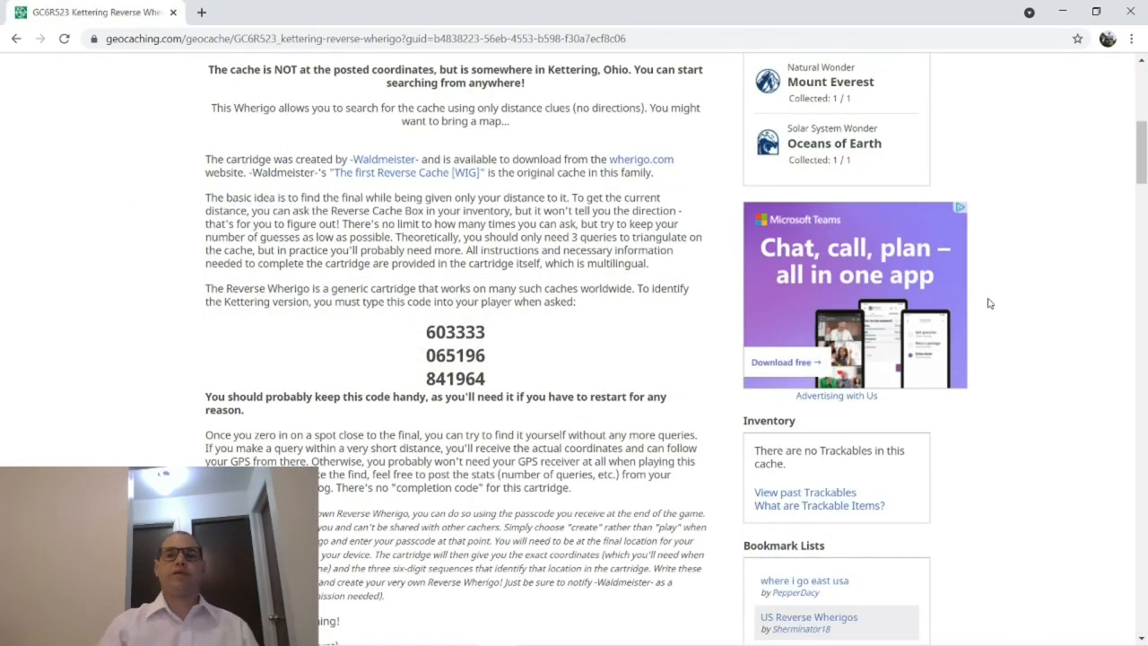
scroll(up, 3)
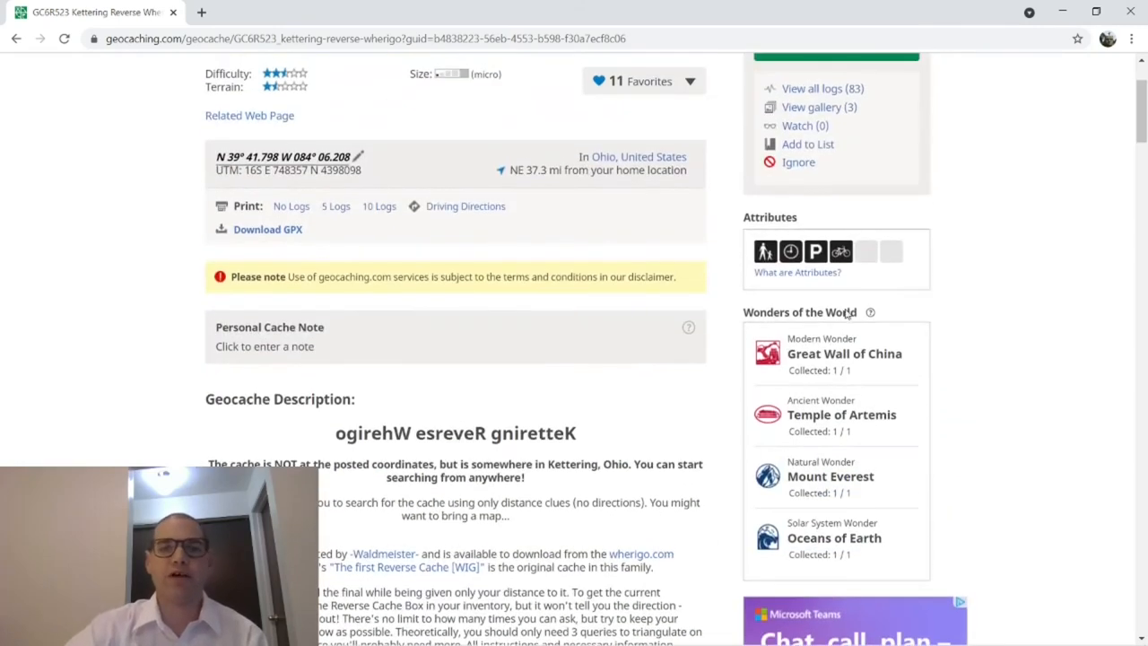
scroll(down, 3)
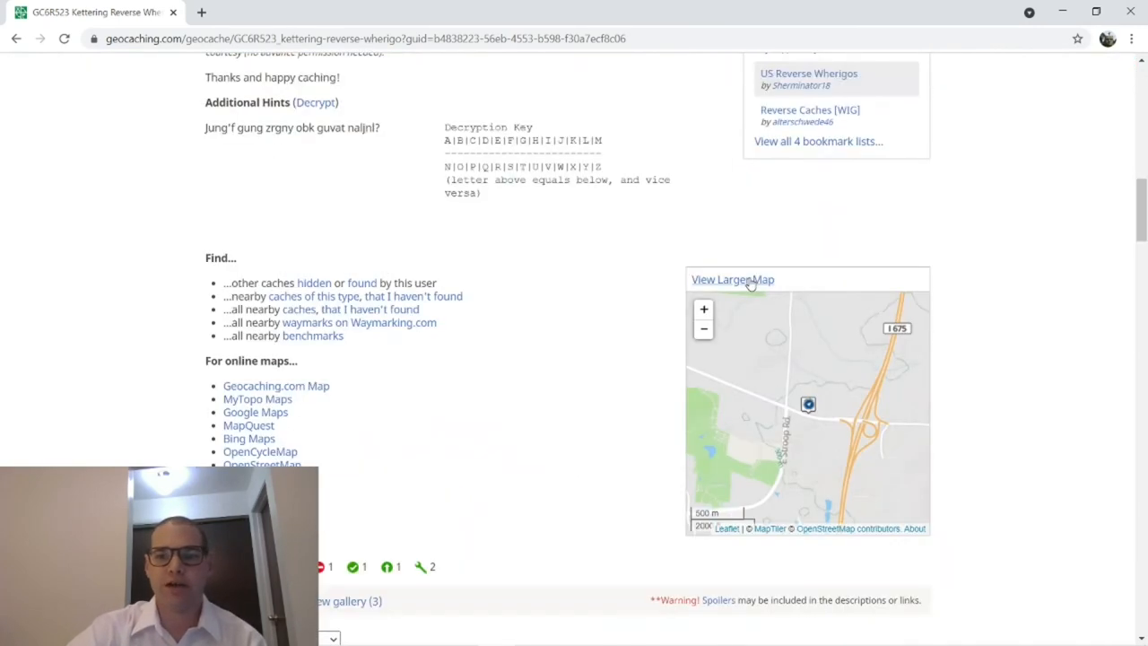
click(732, 279)
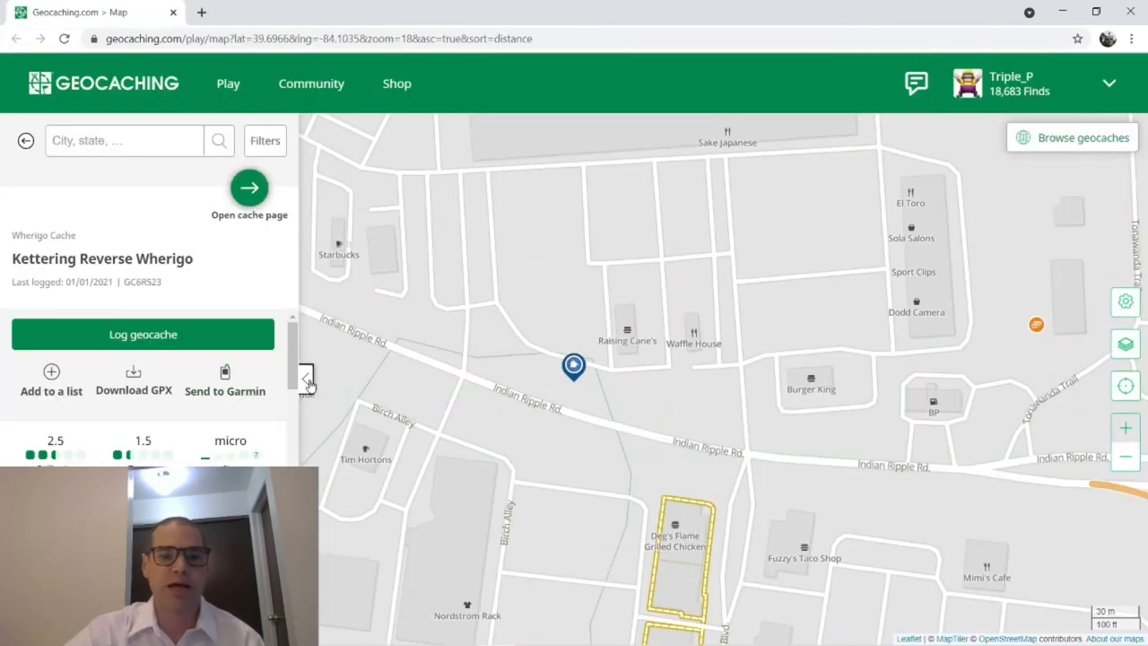
- Hide the cache details panel and zoom out to show the solved pin within wider Kettering near I-675
click(307, 377)
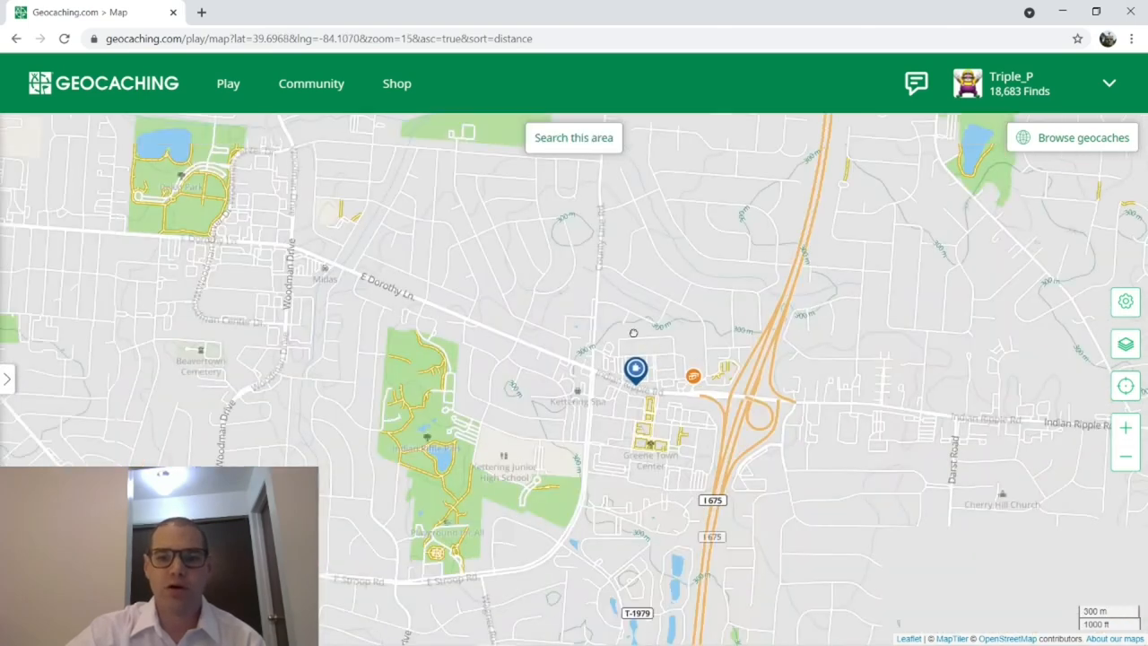
click(1125, 457)
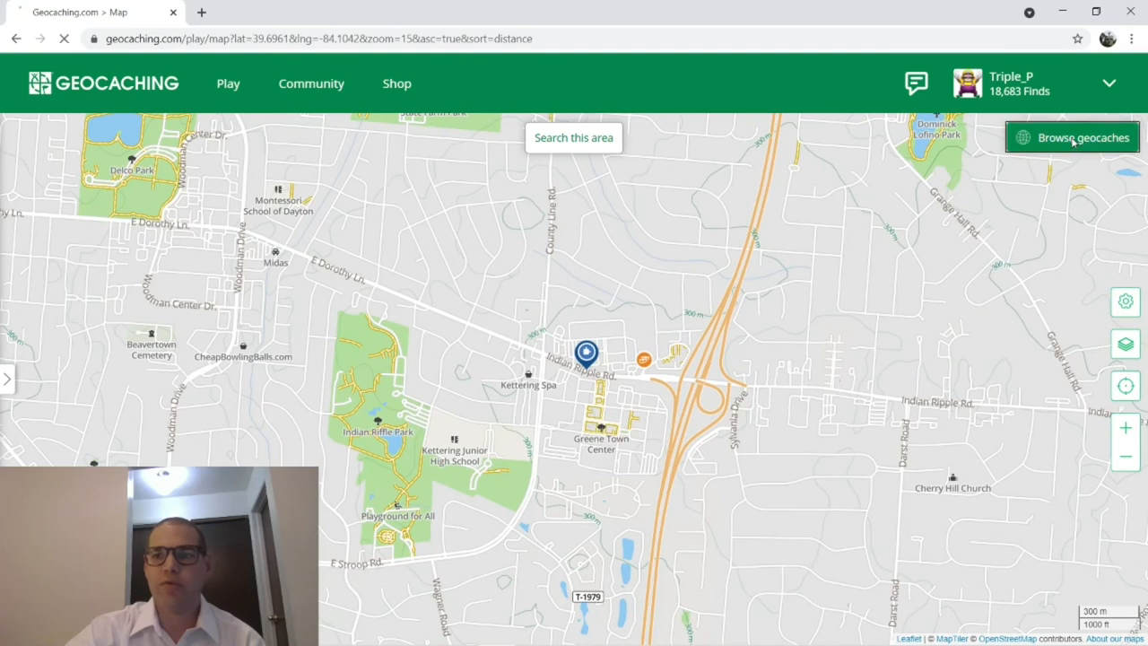
- Show all nearby geocaches around the solved pin and bring up the list of base map styles
click(1071, 137)
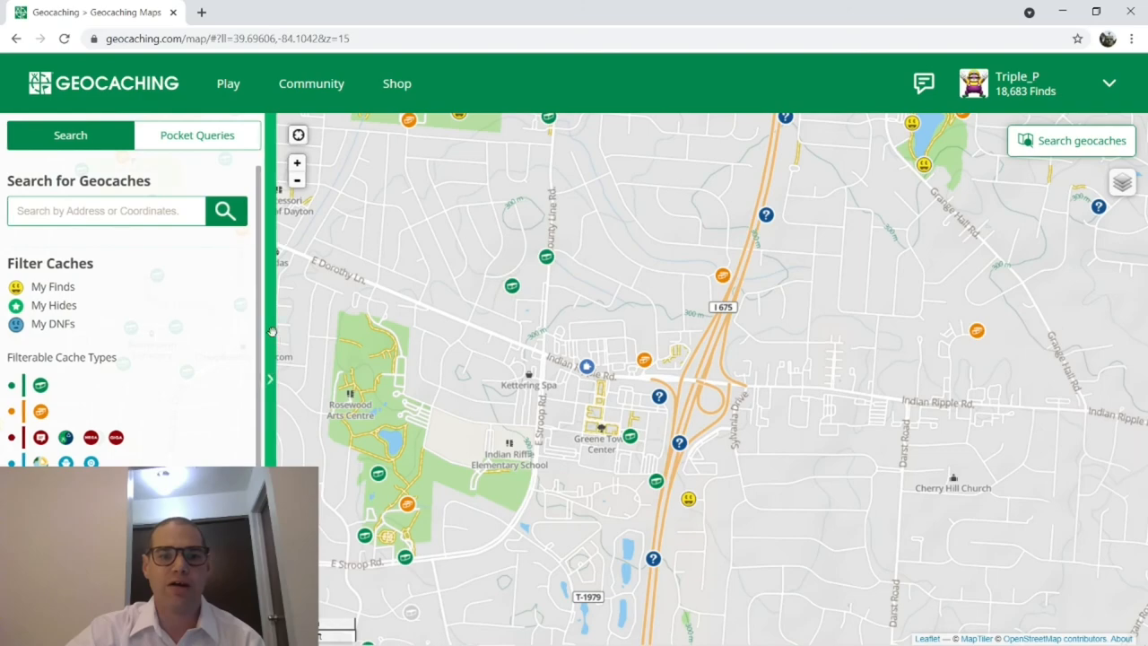
click(1122, 182)
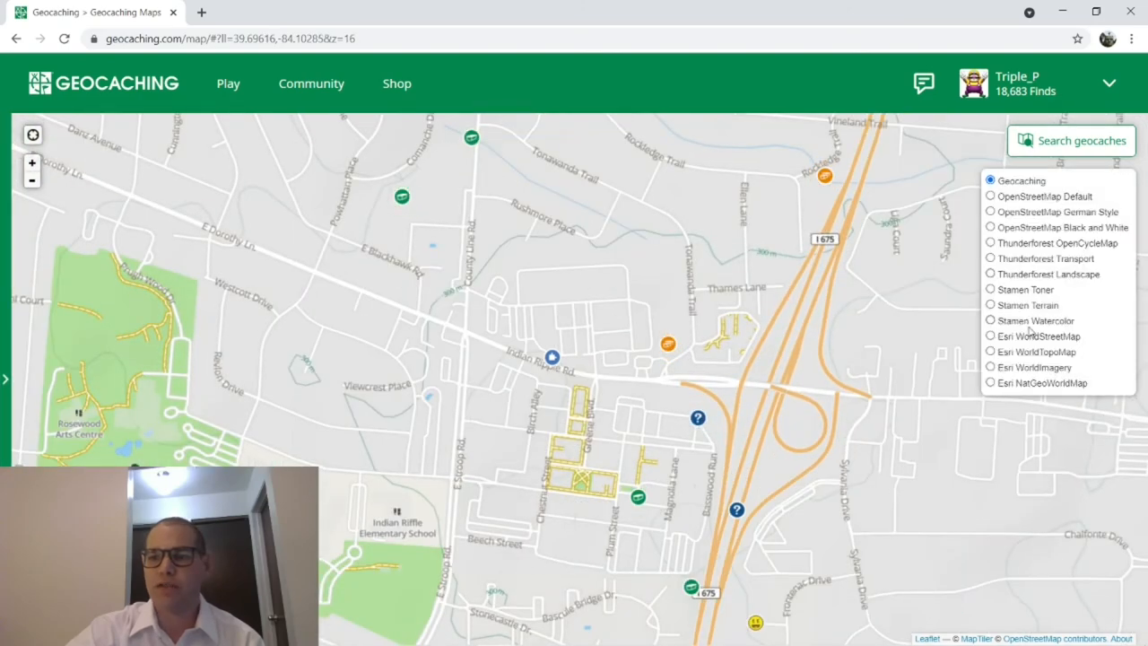